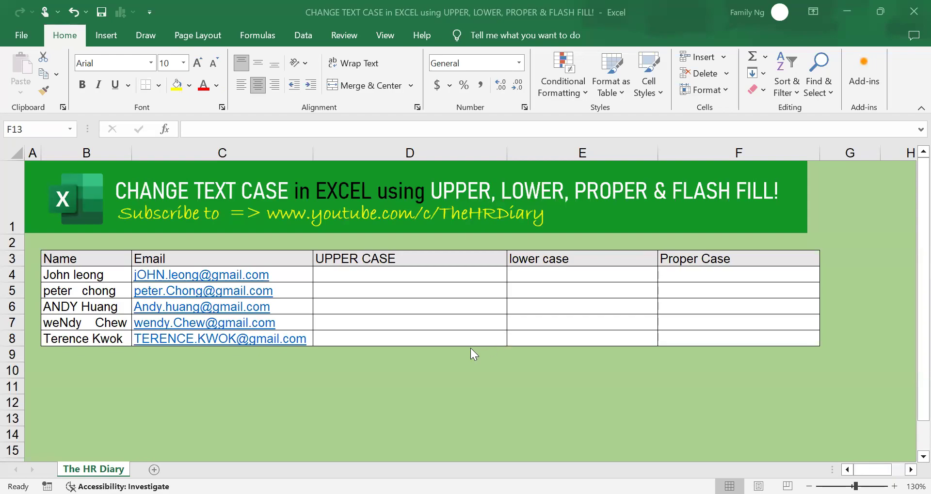
pyautogui.moveTo(457, 357)
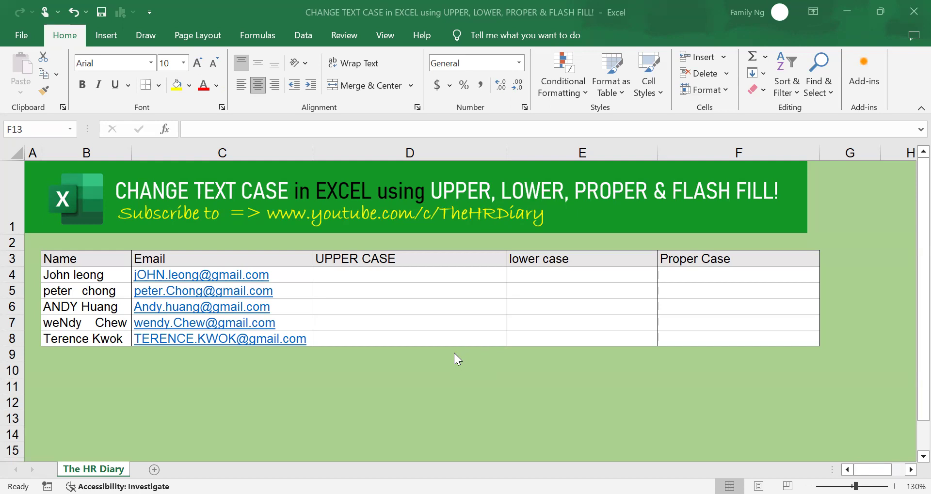
pyautogui.moveTo(345, 221)
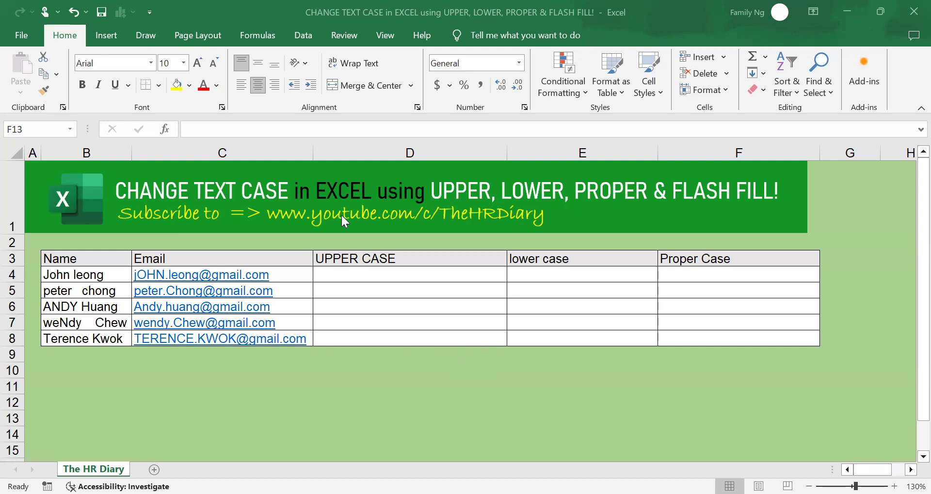
pyautogui.moveTo(457, 207)
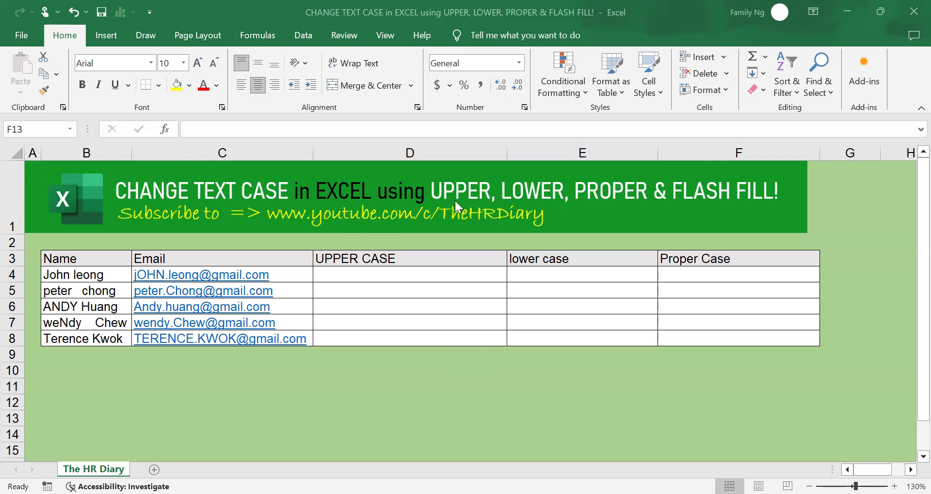
pyautogui.moveTo(563, 212)
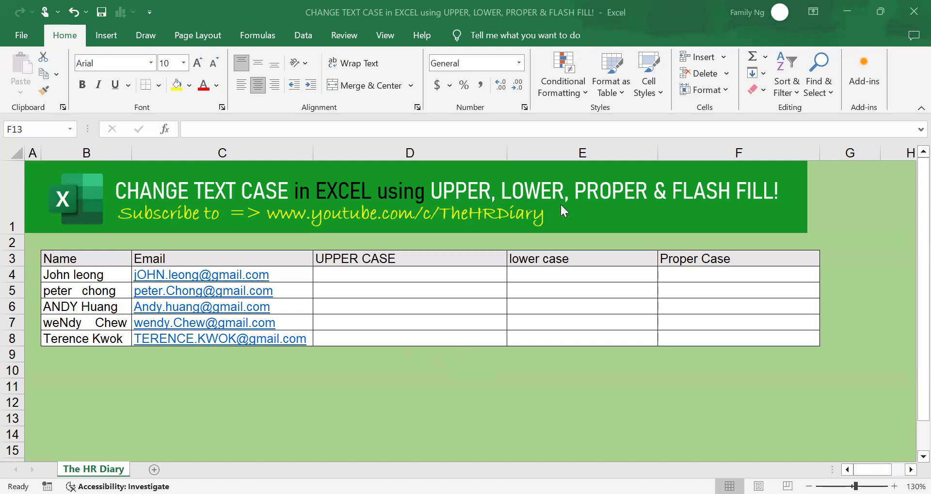
pyautogui.moveTo(738, 200)
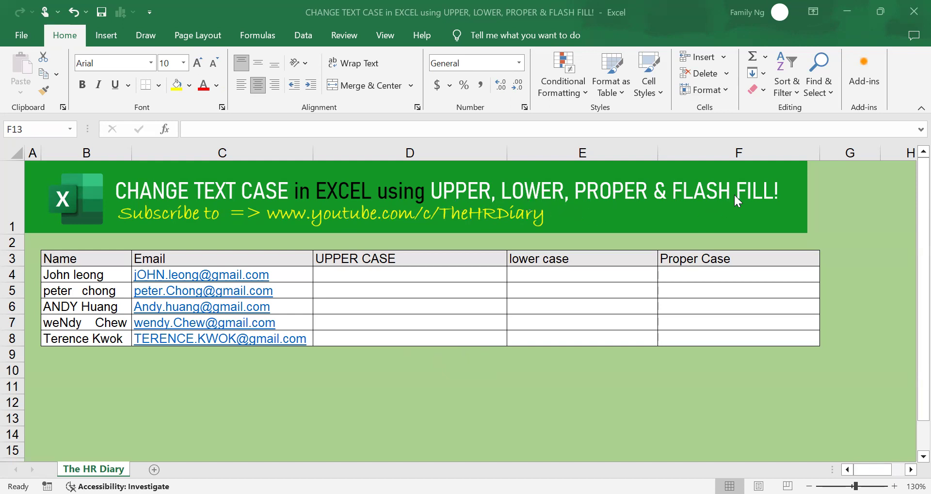
pyautogui.moveTo(722, 208)
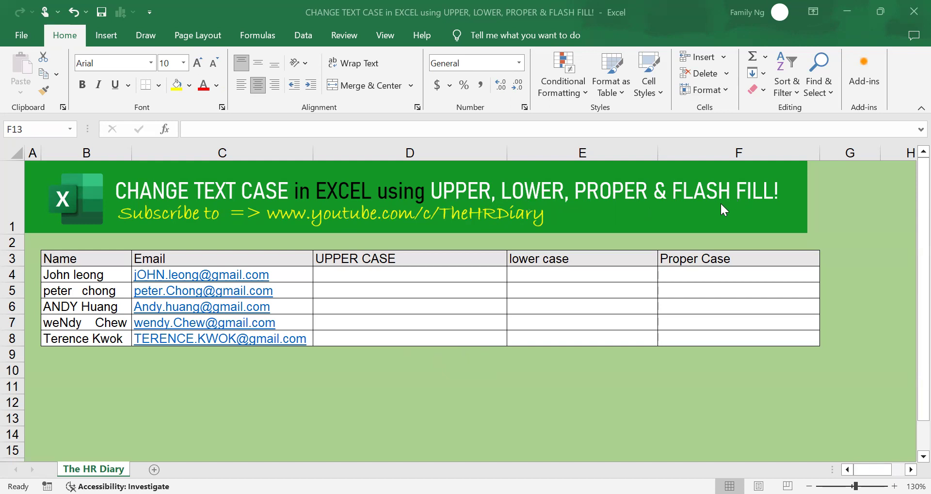
pyautogui.moveTo(730, 221)
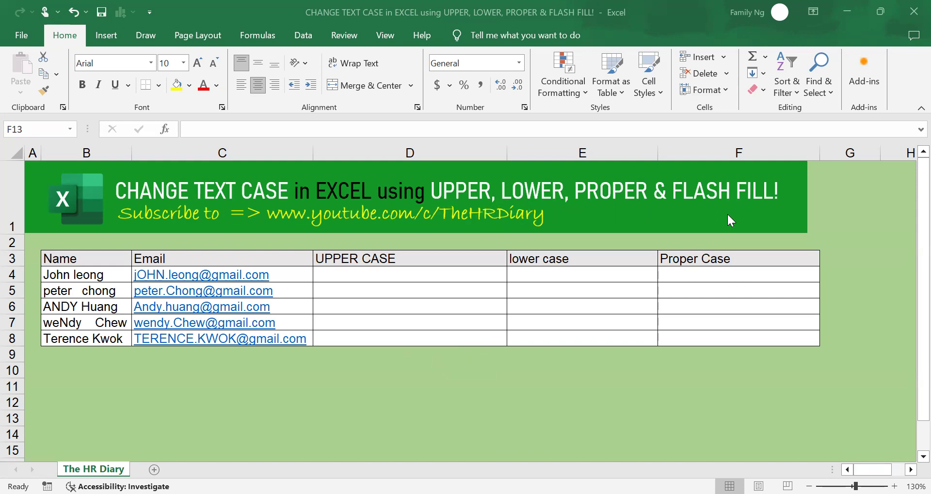
# - Enter =UPPER(B4) in D4 and fill it down to D8 for all five names
pyautogui.click(86, 275)
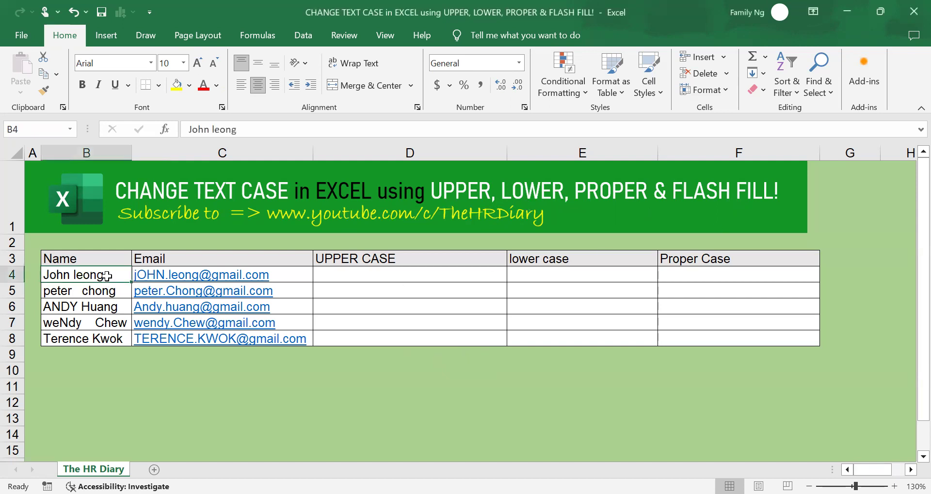
pyautogui.moveTo(86, 274); pyautogui.dragTo(86, 338)
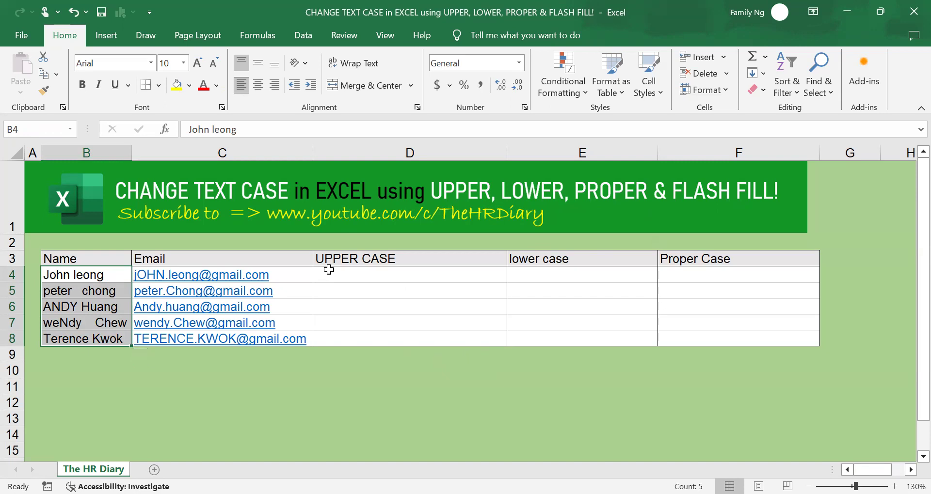
pyautogui.click(409, 290)
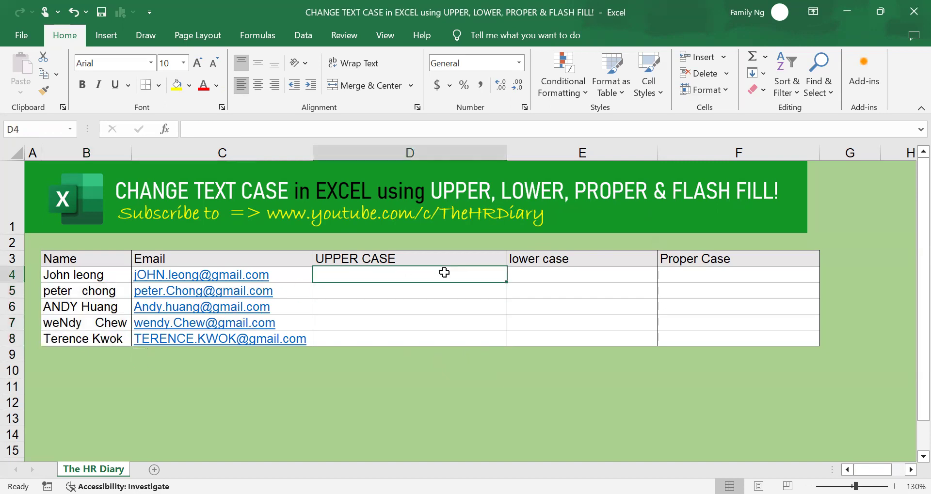
pyautogui.write('=')
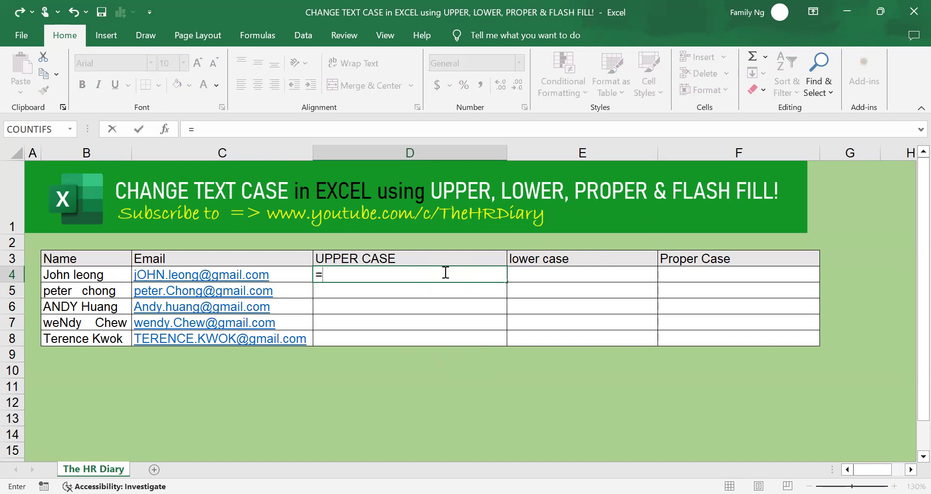
pyautogui.write('upper(')
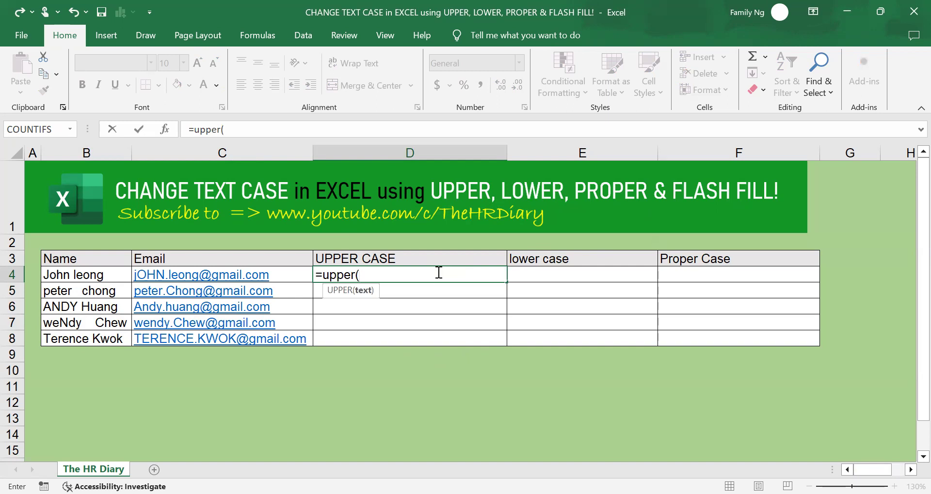
pyautogui.moveTo(80, 264)
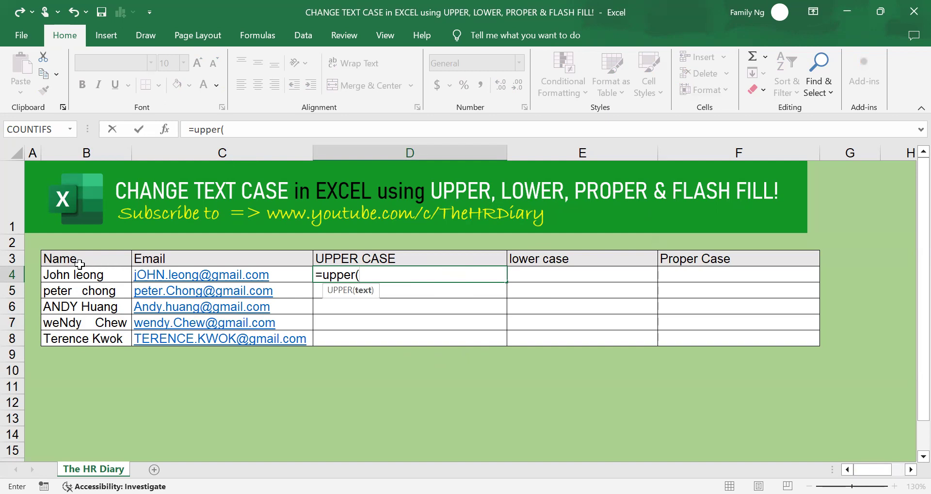
pyautogui.click(87, 275)
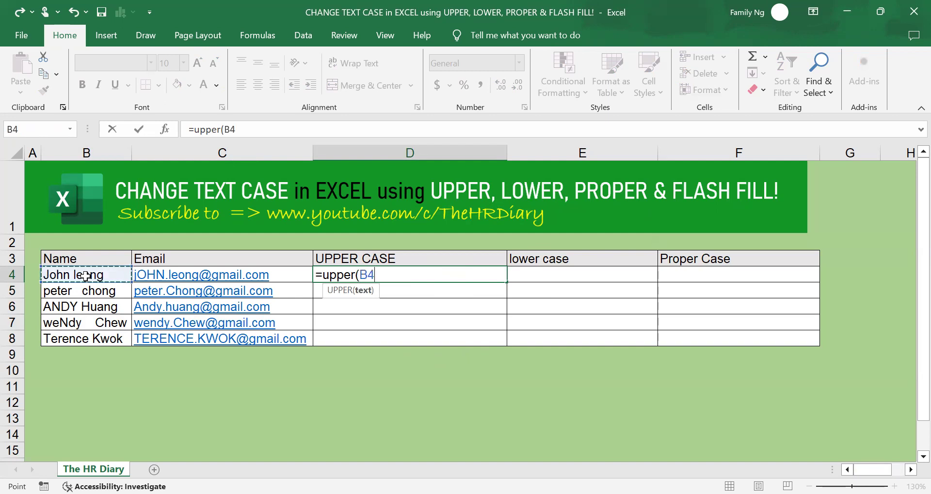
pyautogui.write(')')
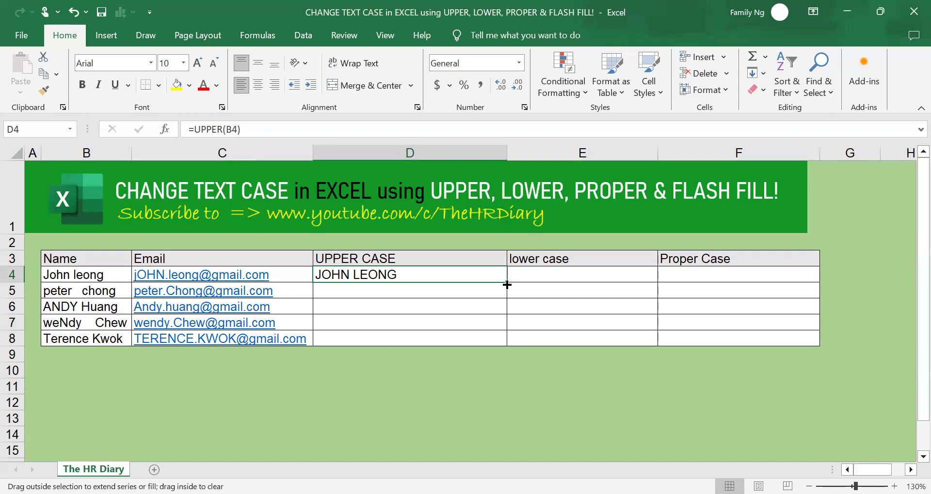
pyautogui.moveTo(506, 285); pyautogui.dragTo(502, 346)
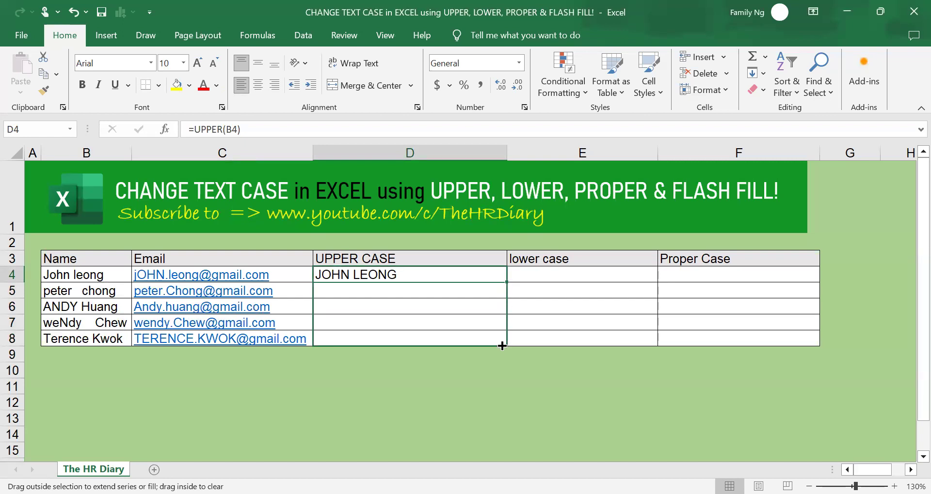
pyautogui.moveTo(503, 279); pyautogui.dragTo(503, 342)
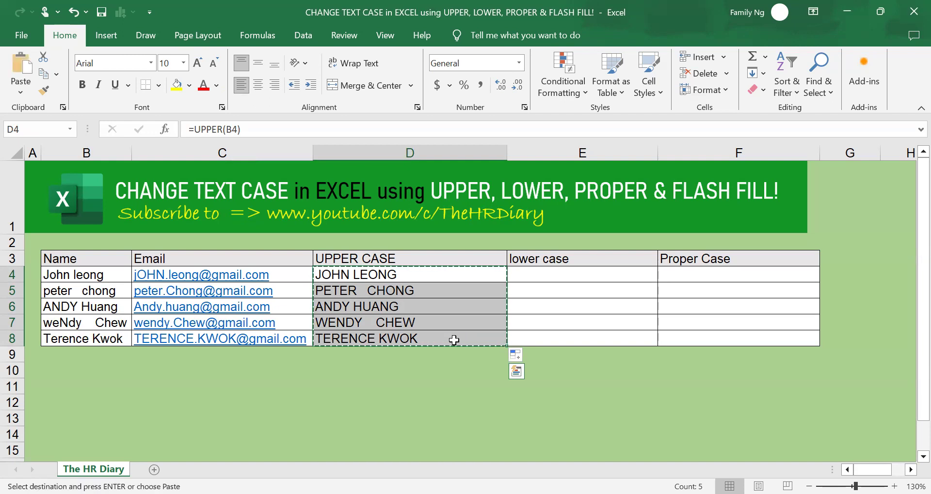
pyautogui.moveTo(475, 302)
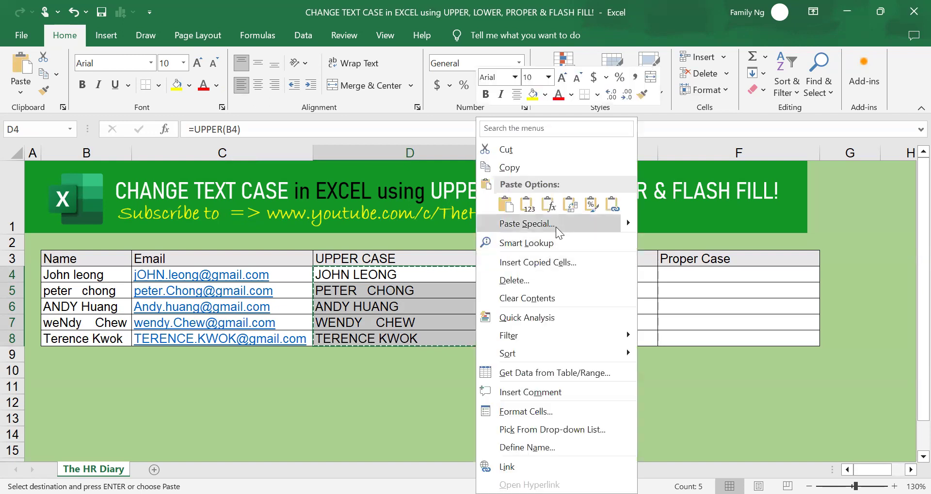
# - Paste the UPPER CASE results back as plain values using Paste Special
pyautogui.click(524, 224)
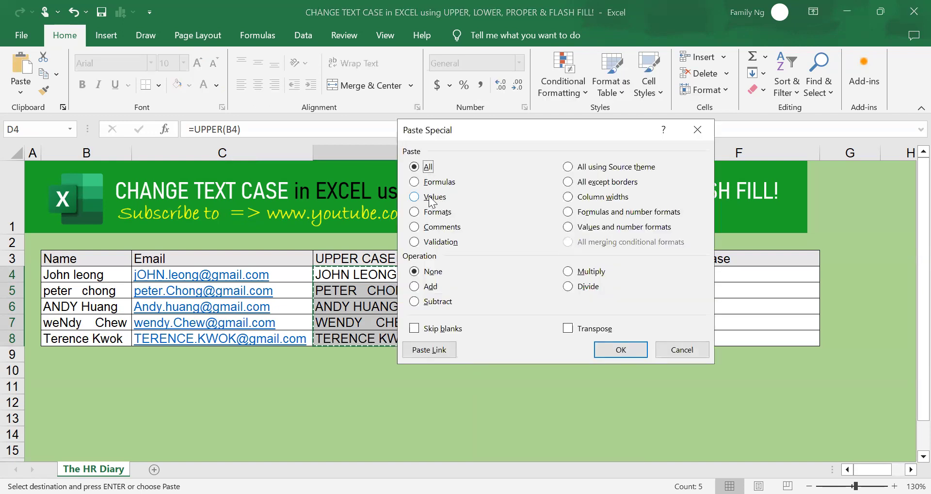
pyautogui.click(414, 196)
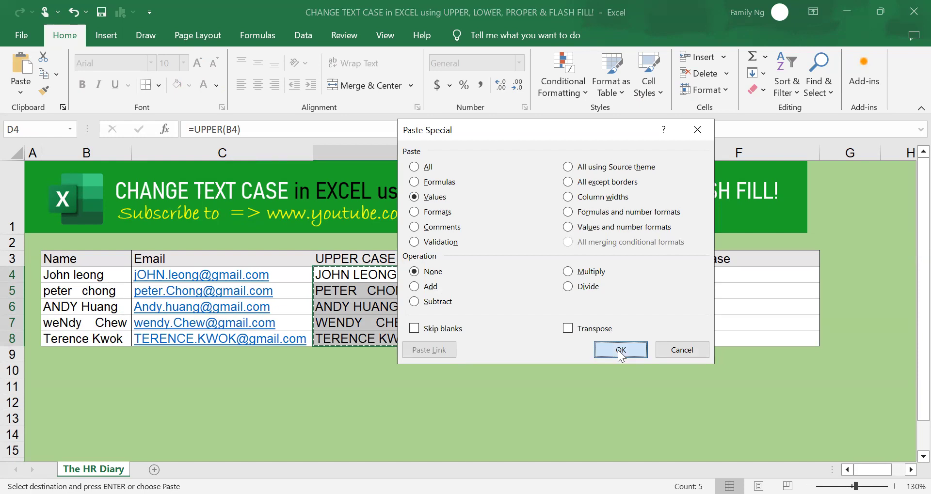
pyautogui.click(620, 350)
pyautogui.write('=')
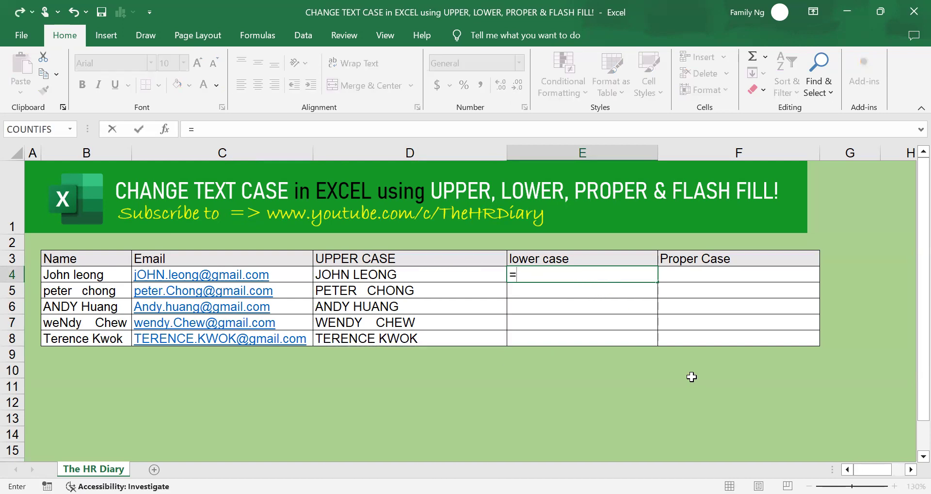
# - Enter =LOWER(B4) in E4 and fill it down to E8
pyautogui.write('lower(')
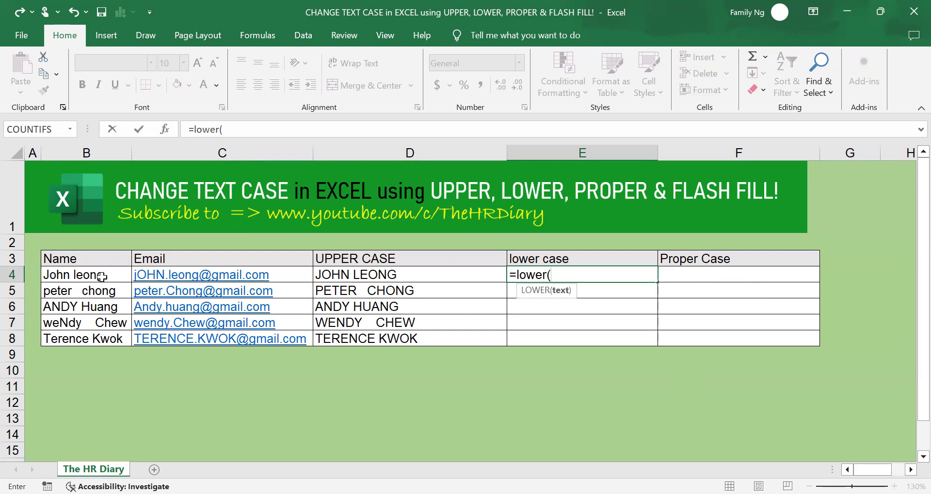
pyautogui.click(87, 275)
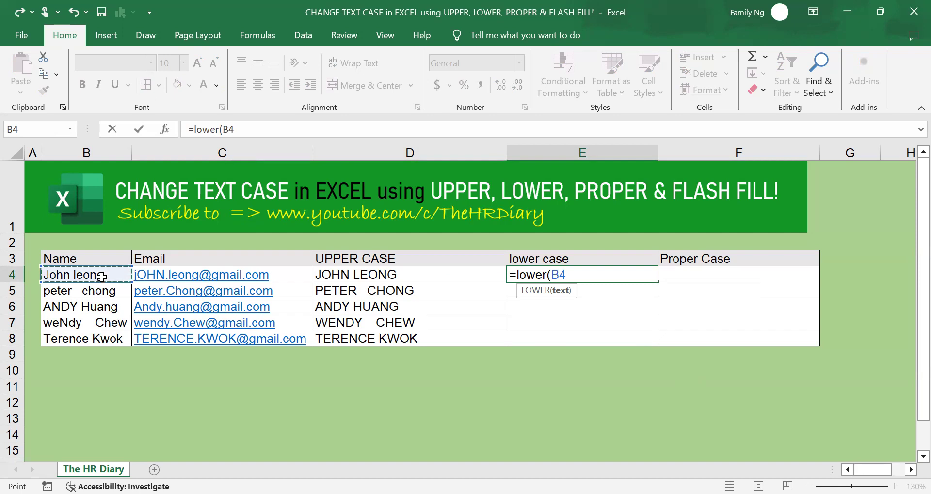
pyautogui.write(')')
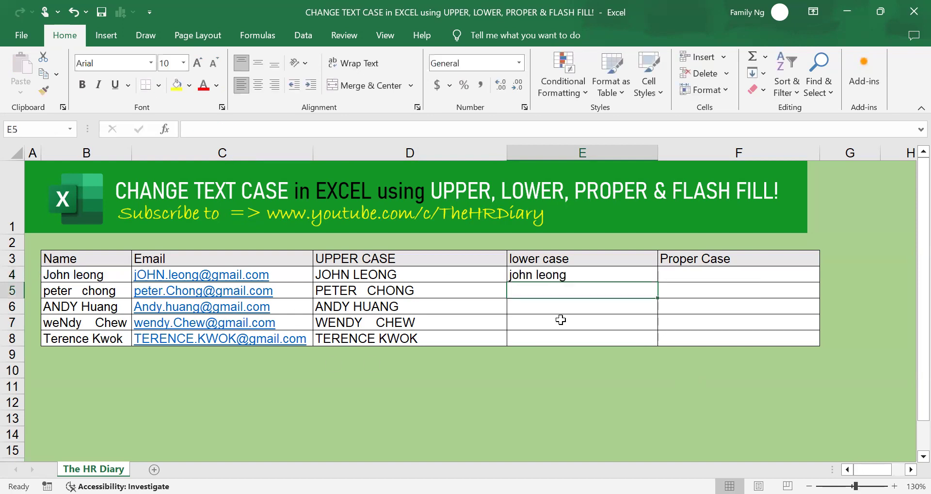
pyautogui.click(580, 275)
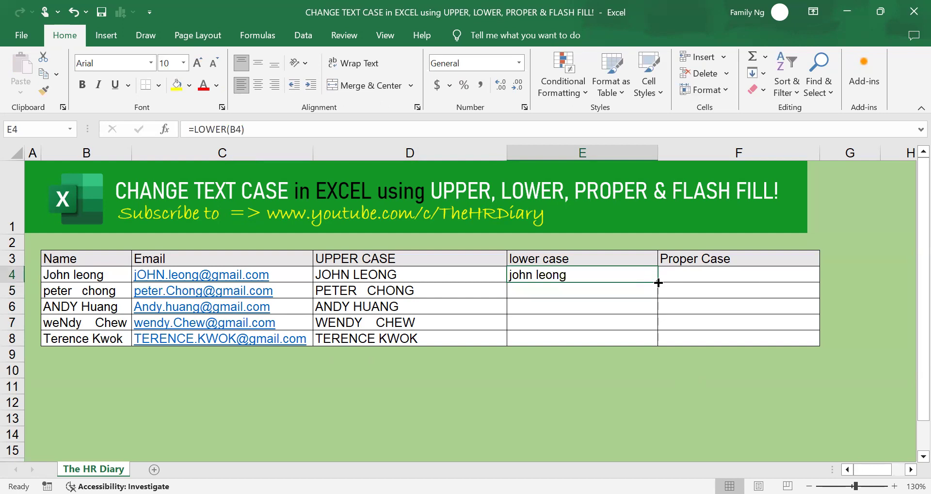
pyautogui.moveTo(656, 283); pyautogui.dragTo(656, 338)
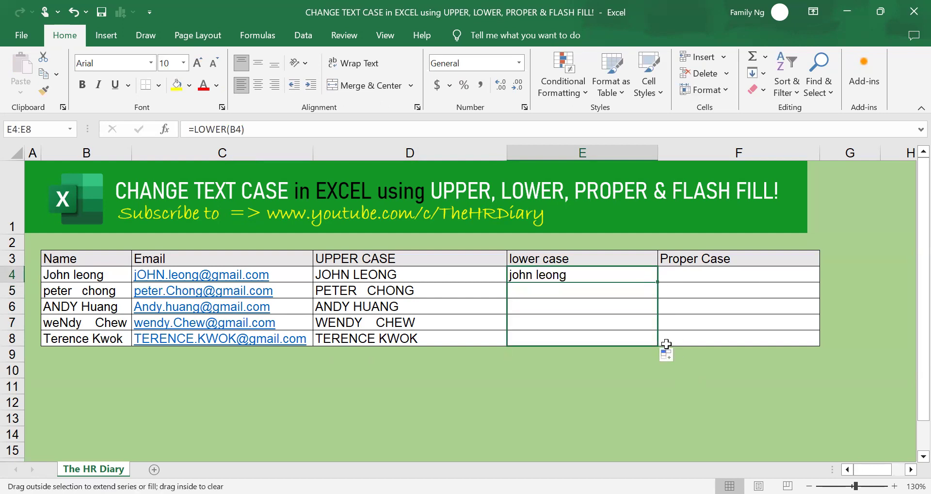
pyautogui.moveTo(657, 284); pyautogui.dragTo(657, 347)
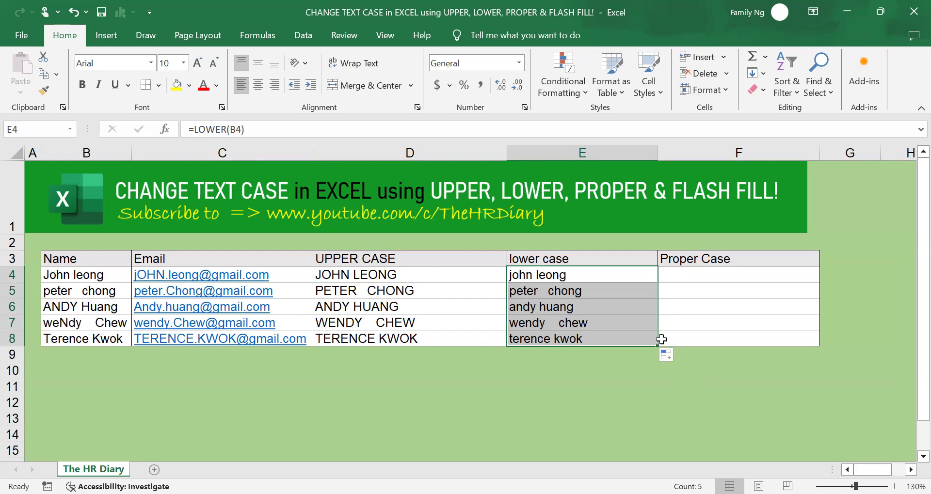
pyautogui.click(738, 274)
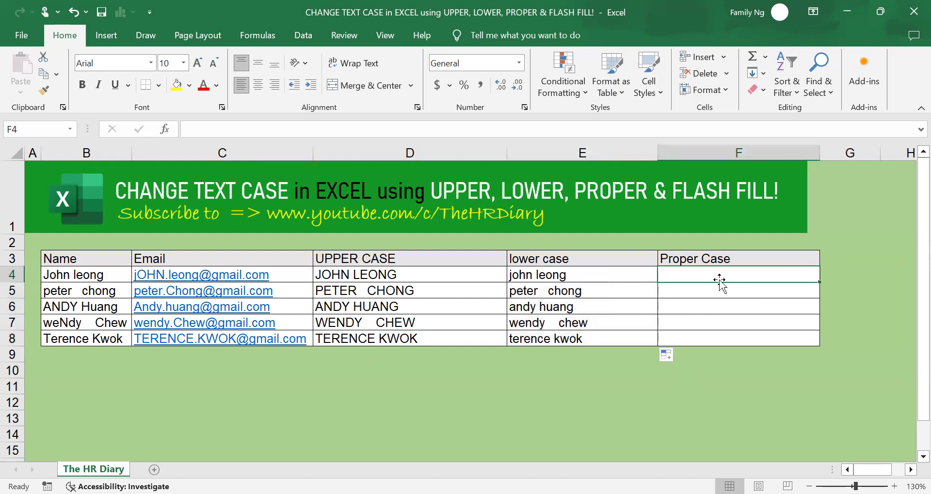
# - Enter =PROPER(B4) in F4 and copy it down to F8
pyautogui.write('=')
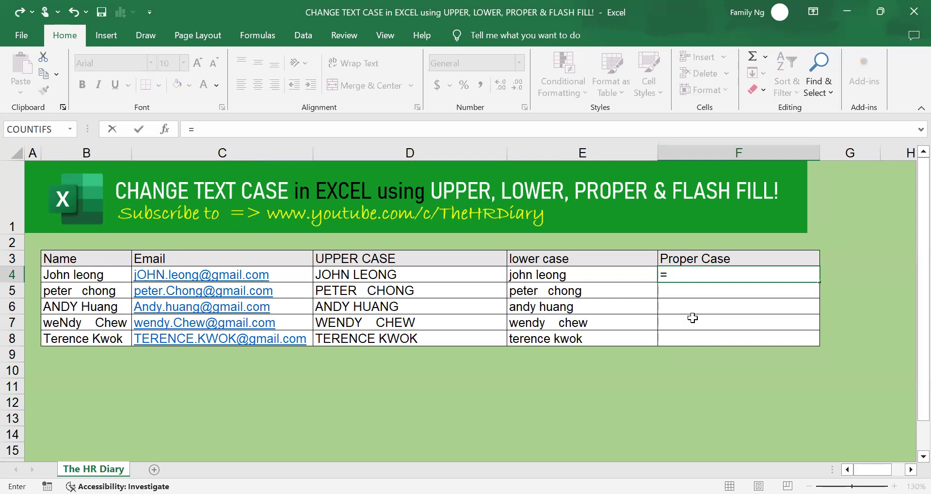
pyautogui.write('proper')
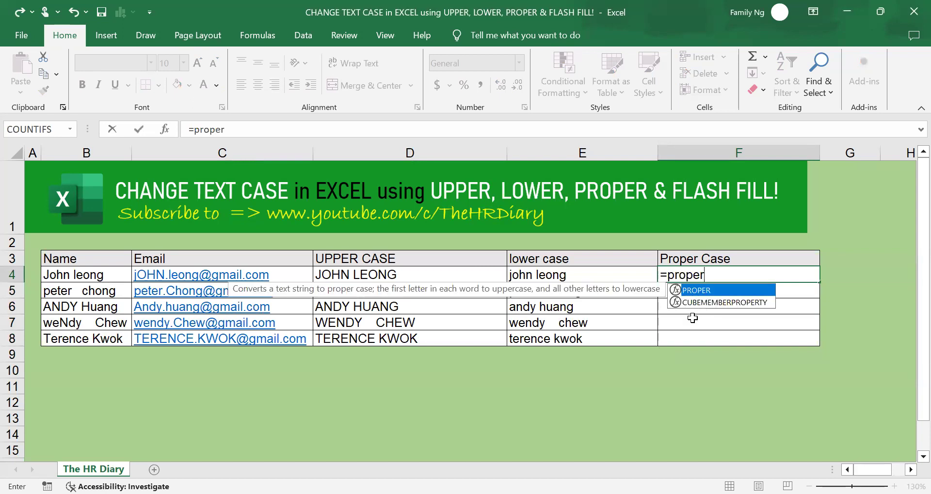
pyautogui.write('(')
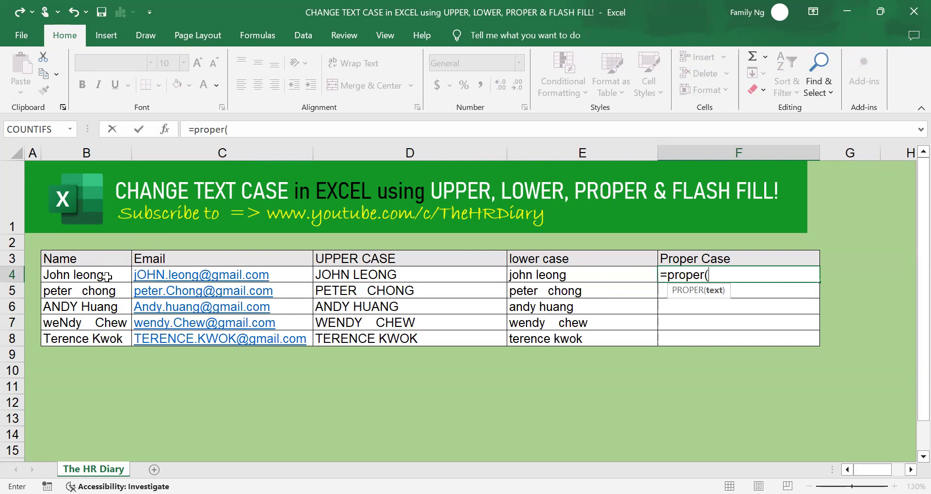
pyautogui.click(87, 274)
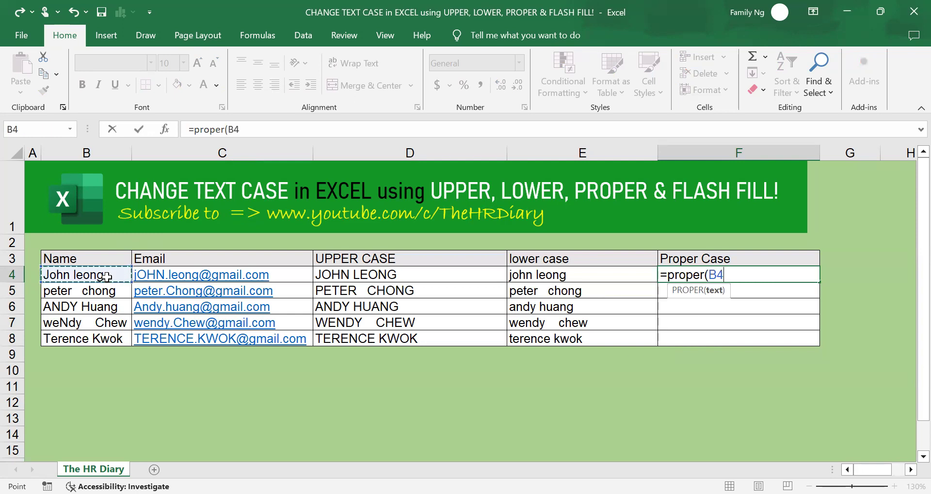
pyautogui.write(')')
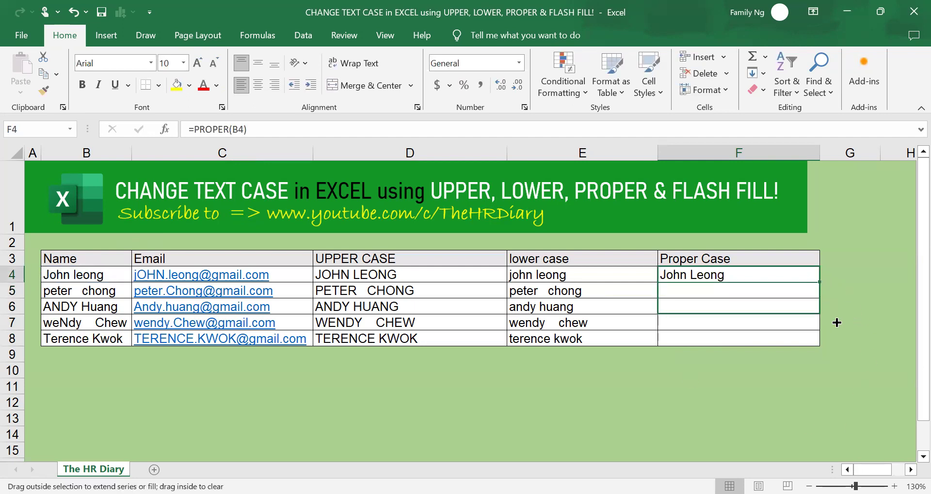
pyautogui.moveTo(818, 282); pyautogui.dragTo(818, 346)
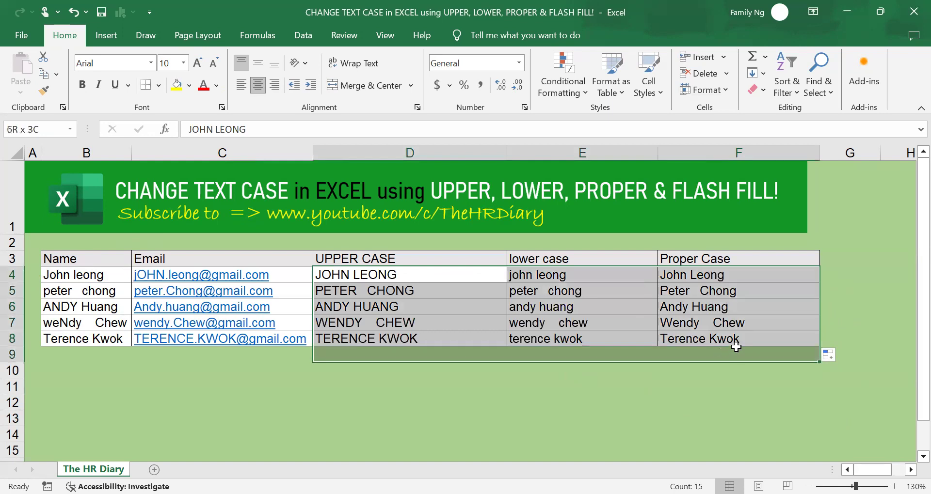
# - Delete the converted names from D4:F8 and deselect the cells
pyautogui.press('Delete')
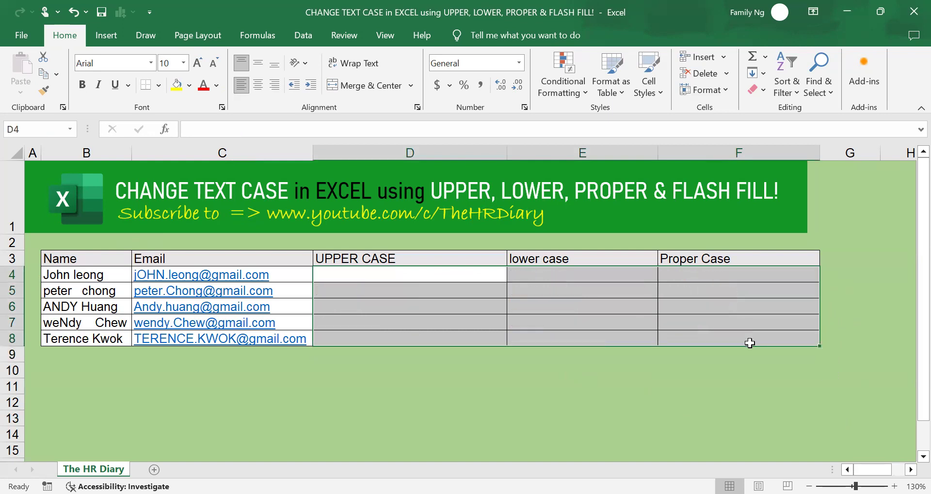
pyautogui.moveTo(365, 317)
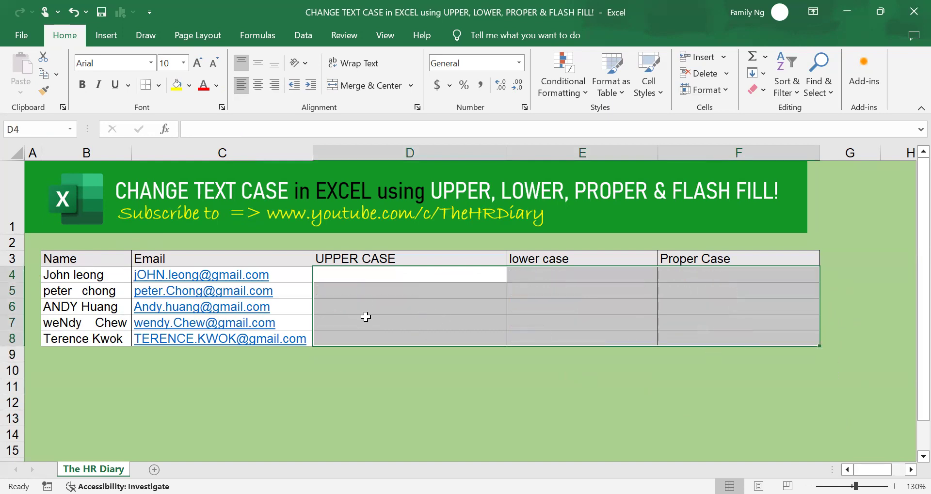
pyautogui.click(409, 322)
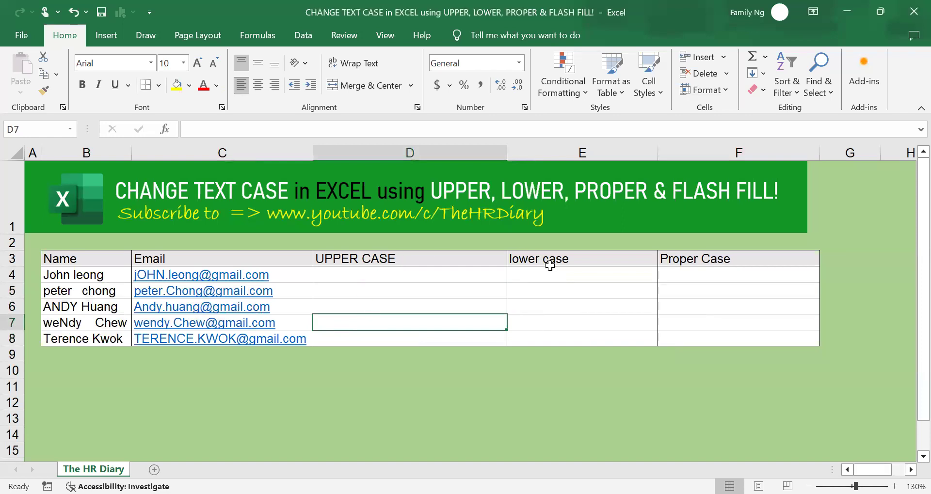
pyautogui.moveTo(718, 264)
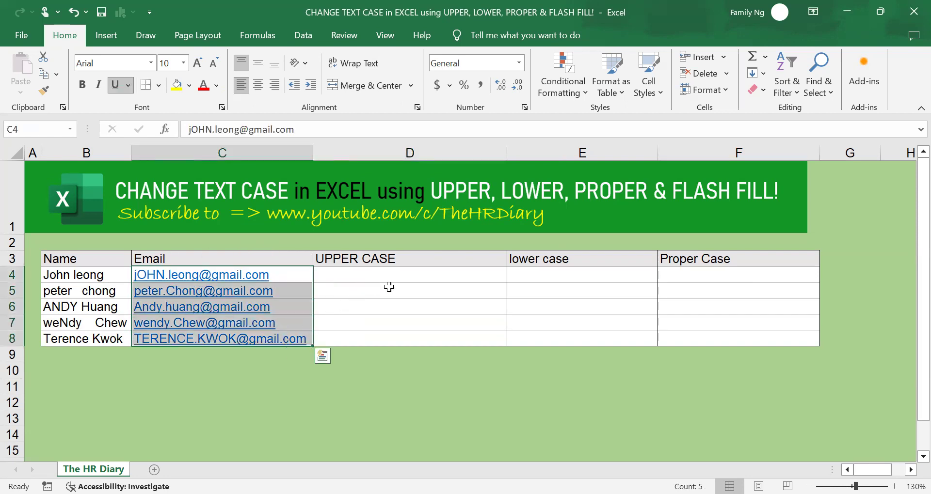
# - Enter =UPPER(C4) in D4 to capitalise the first email address
pyautogui.click(409, 274)
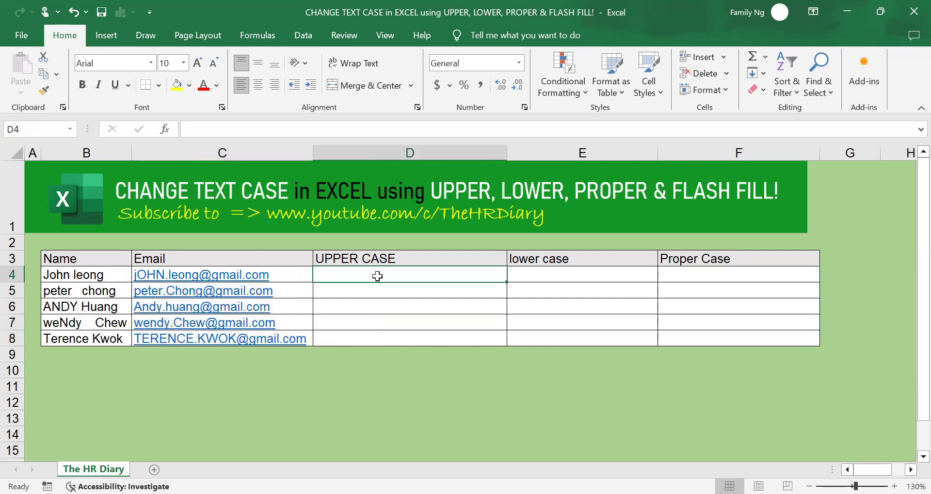
pyautogui.write('=u')
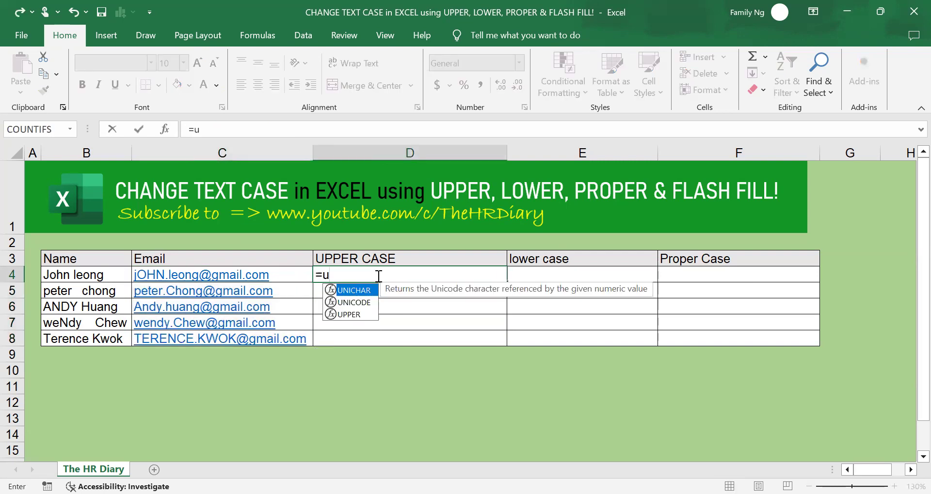
pyautogui.write('per')
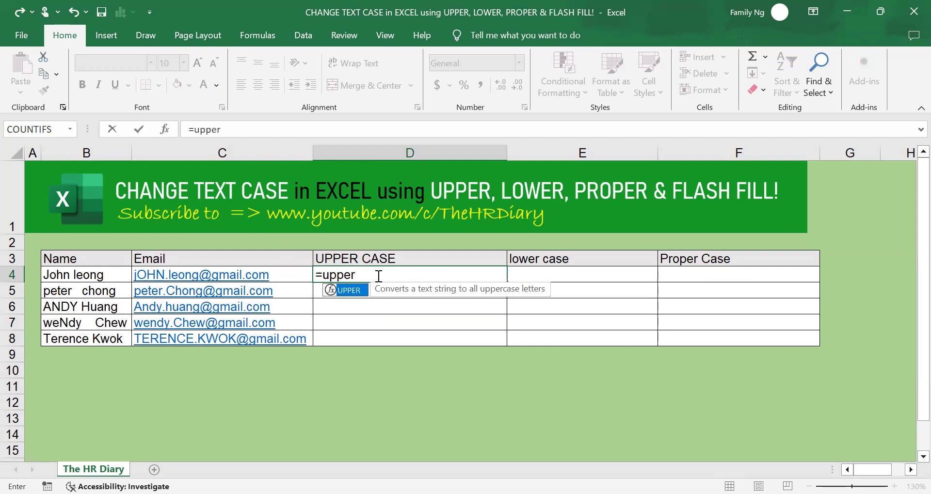
pyautogui.click(201, 274)
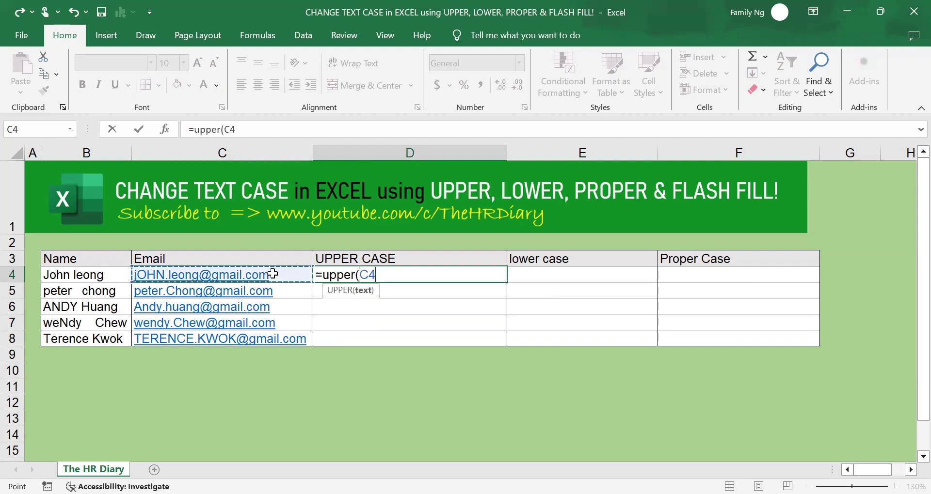
pyautogui.write(')')
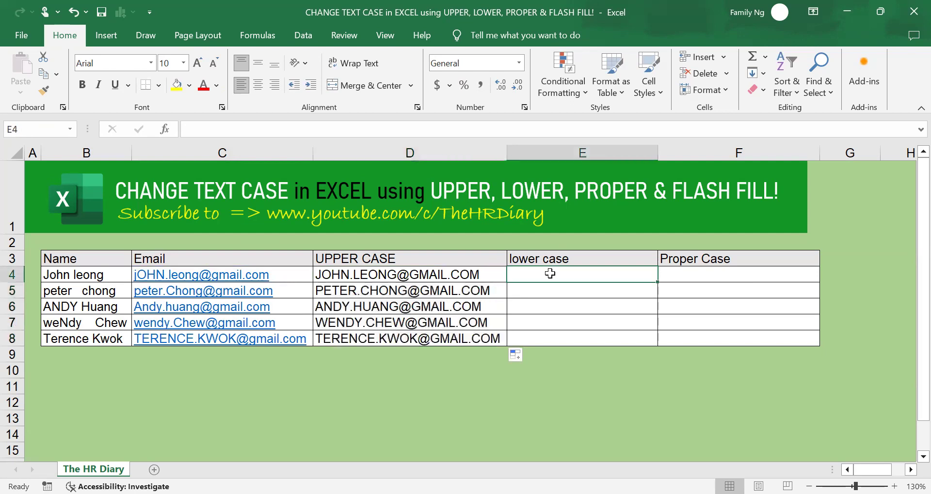
# - Enter =LOWER(C4) in E4 to lowercase the first email address
pyautogui.write('=')
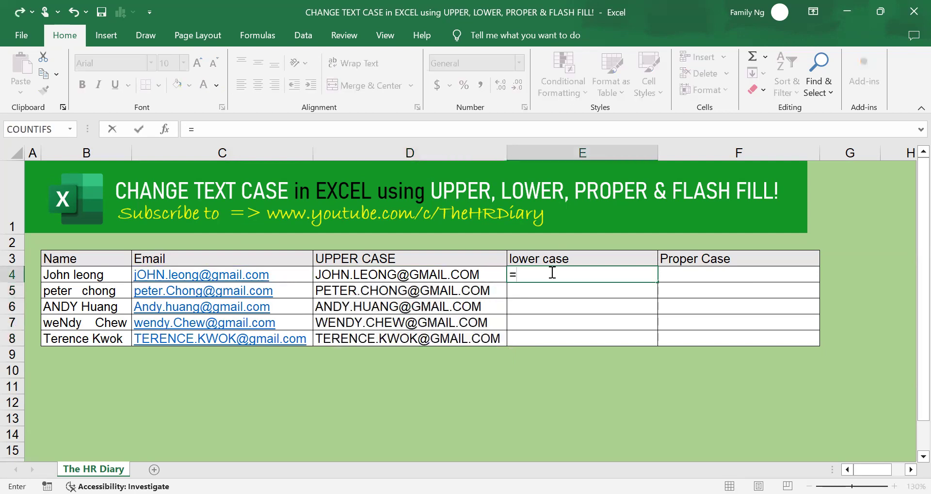
pyautogui.write('lower')
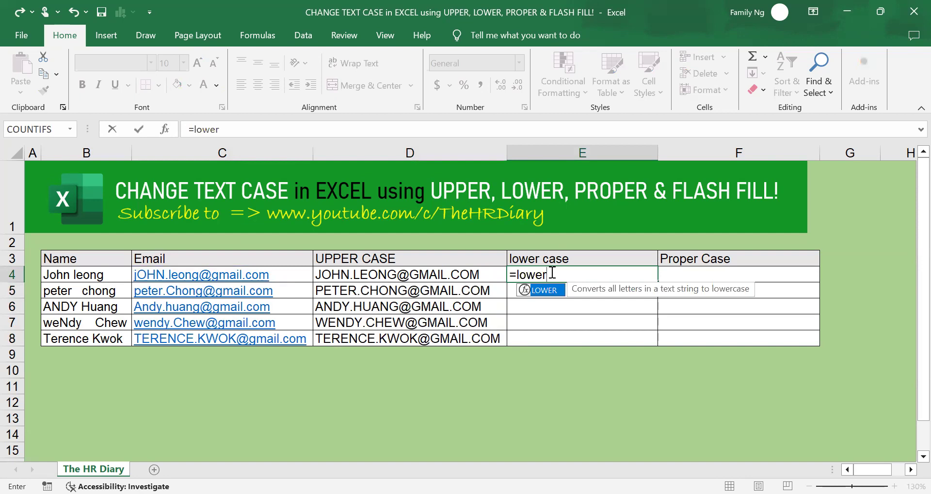
pyautogui.write('(')
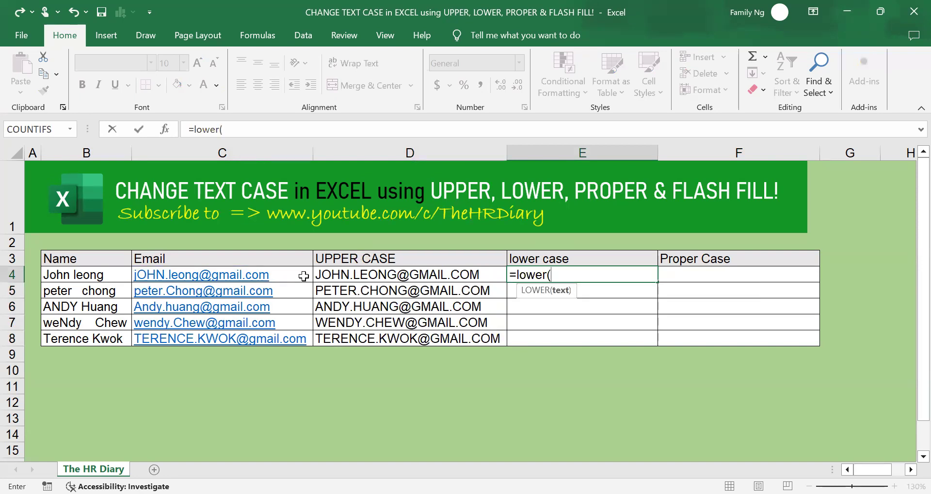
pyautogui.click(222, 275)
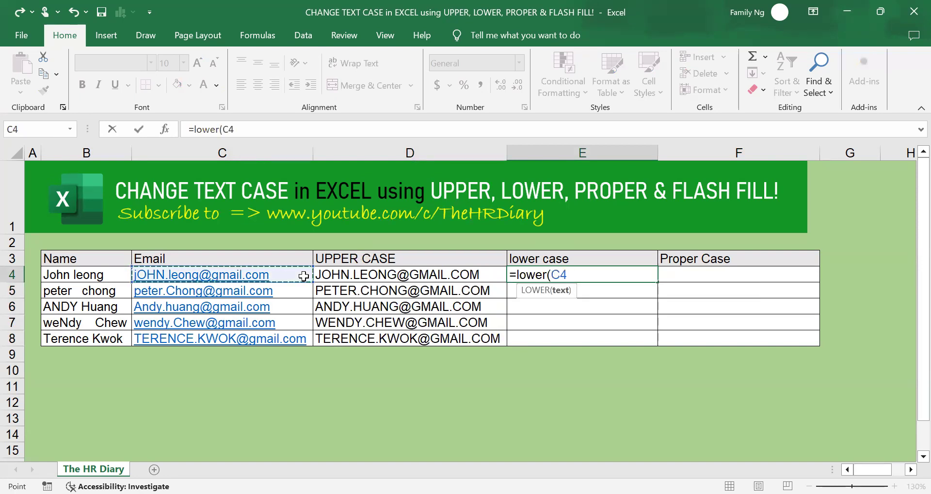
pyautogui.press('Enter')
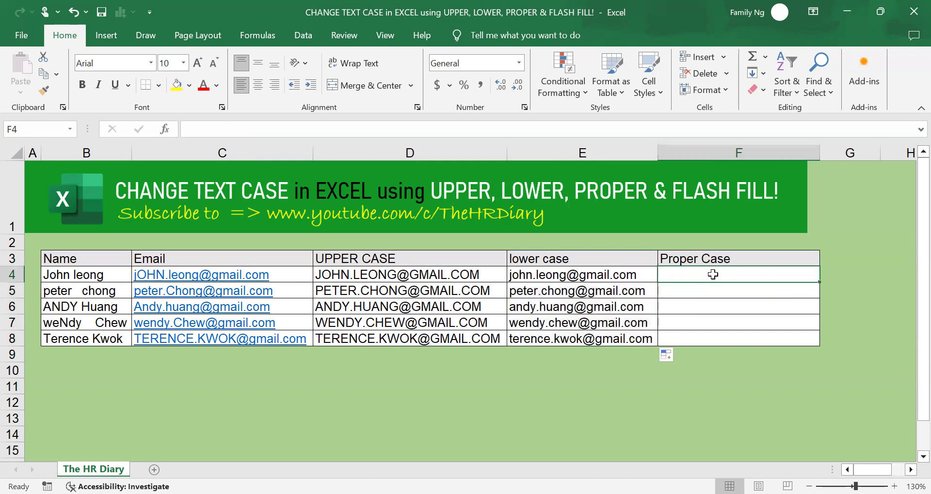
# - Start a =PROPER( formula in F4 referencing the email in C4
pyautogui.write('=')
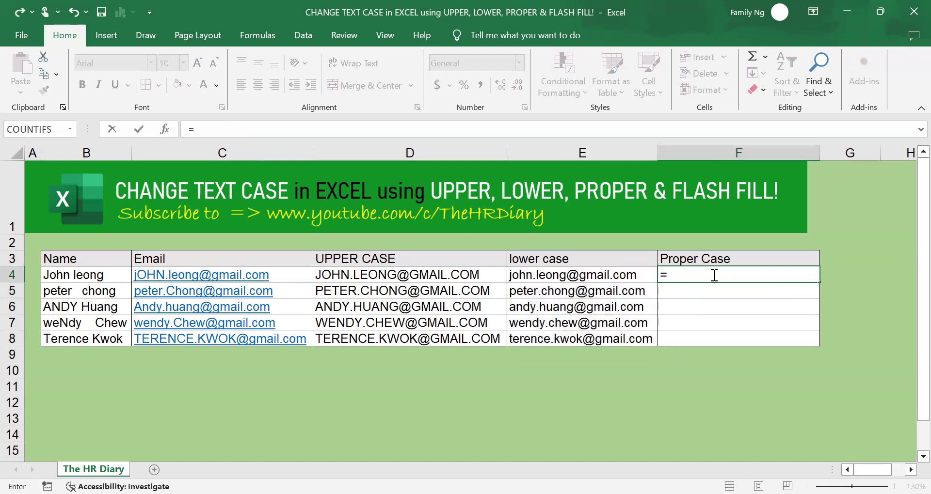
pyautogui.write('proper(')
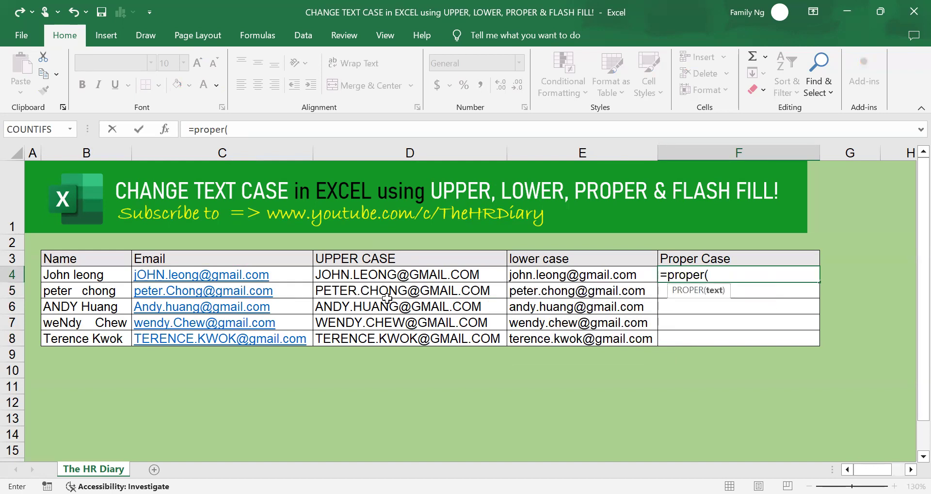
pyautogui.click(200, 274)
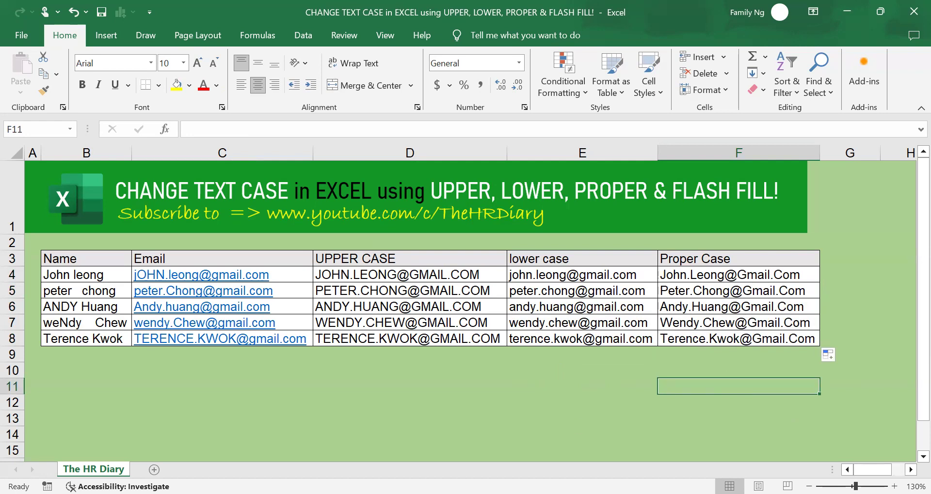
pyautogui.moveTo(764, 341)
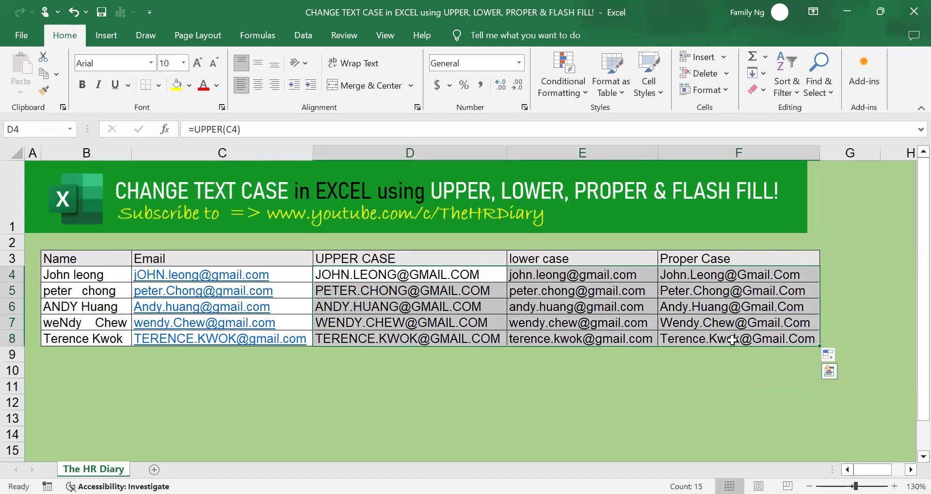
# - Delete the email results from D4:F8 and deselect the cells
pyautogui.press('Delete')
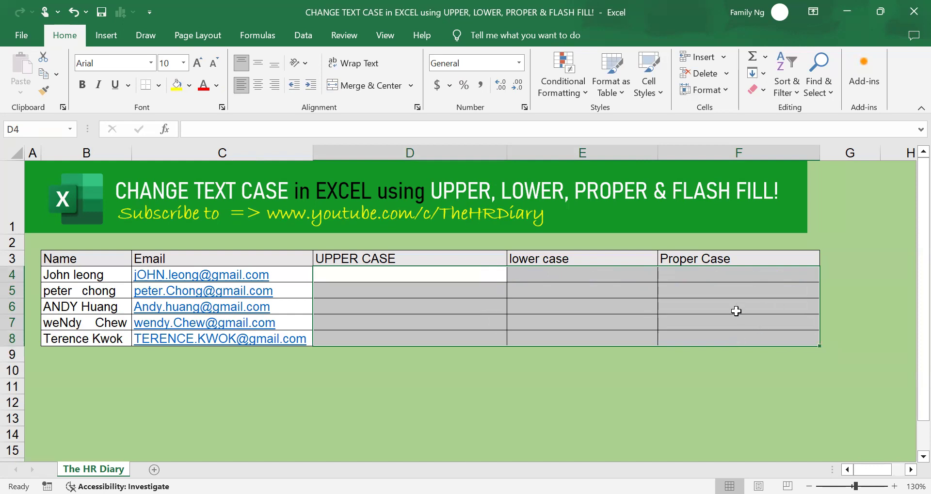
pyautogui.click(737, 306)
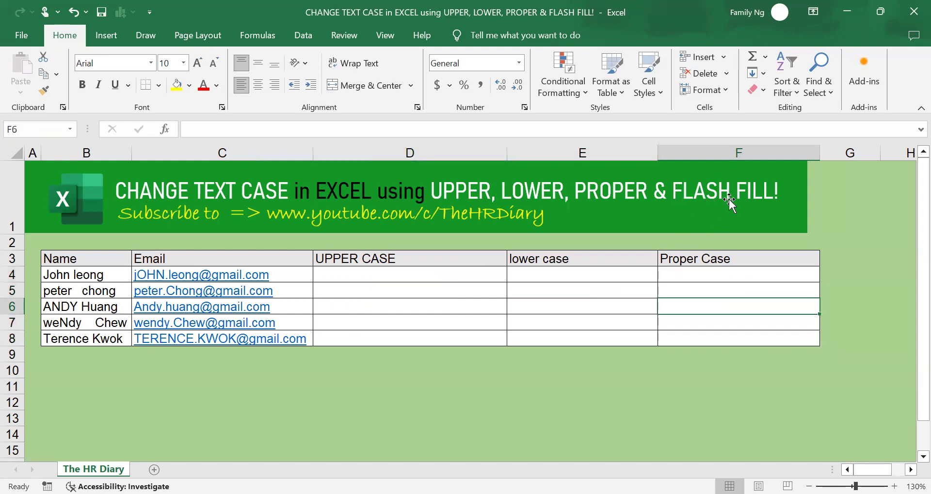
pyautogui.click(561, 306)
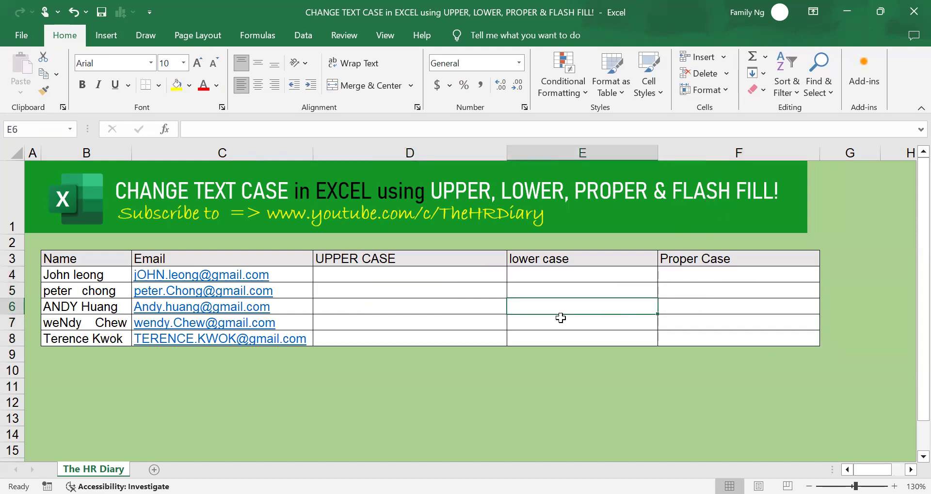
pyautogui.moveTo(224, 304)
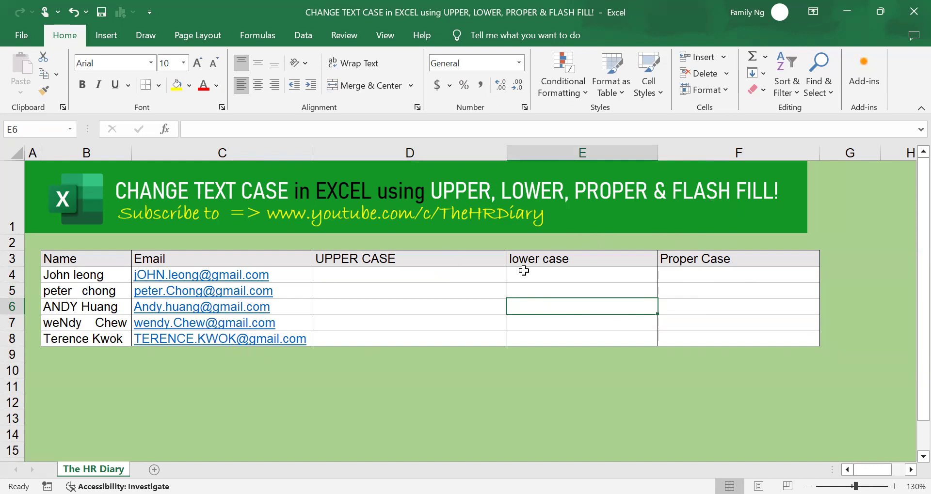
pyautogui.moveTo(519, 279)
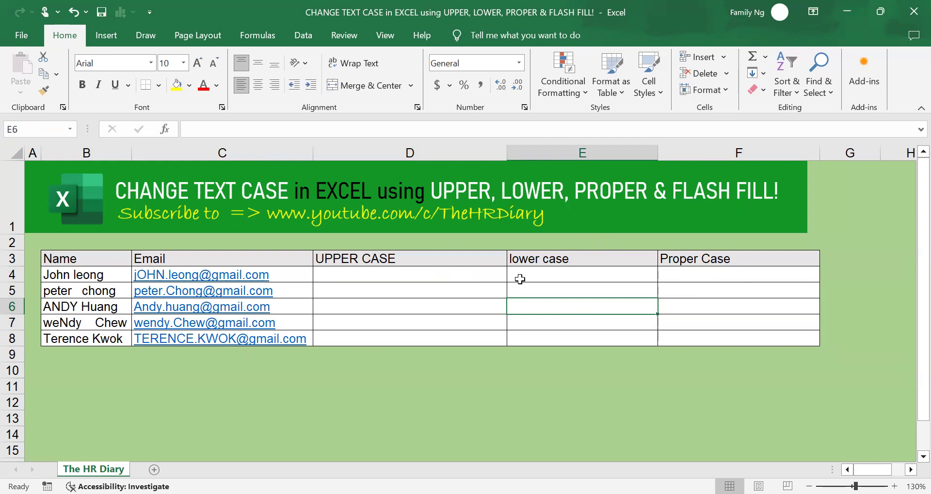
pyautogui.moveTo(500, 284)
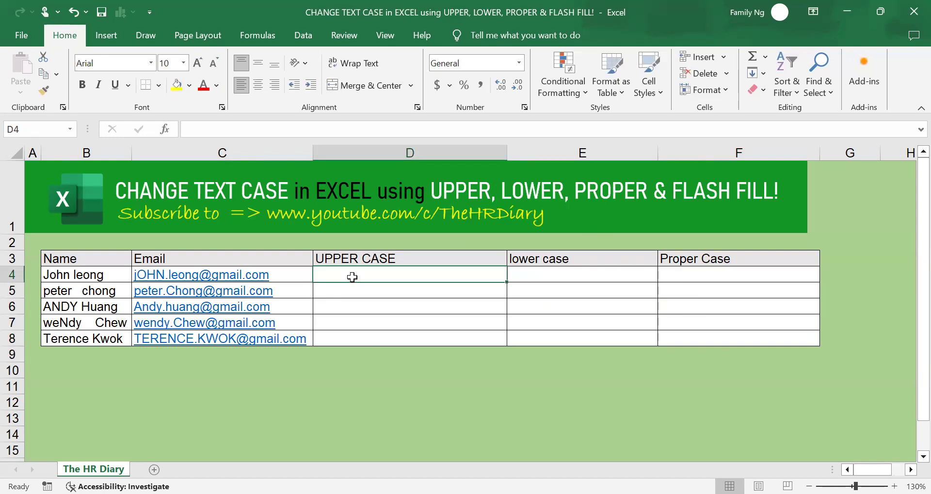
pyautogui.write('J')
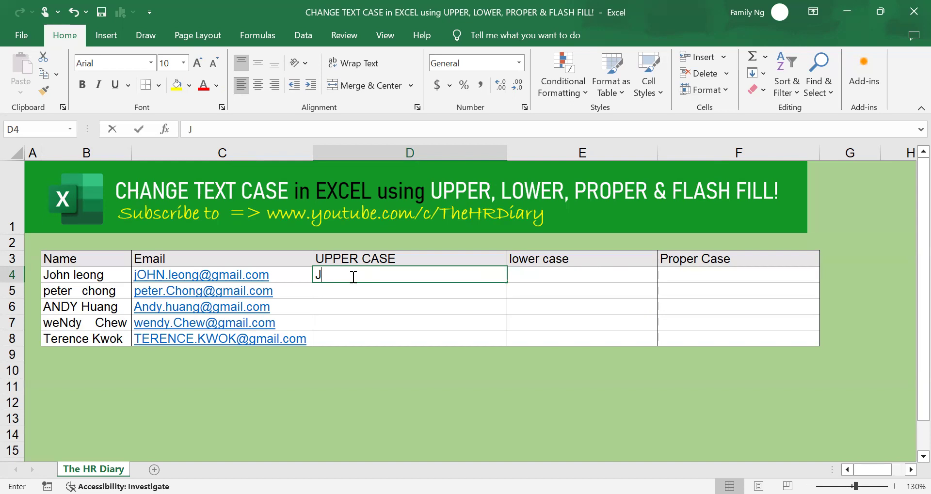
pyautogui.write('OHN')
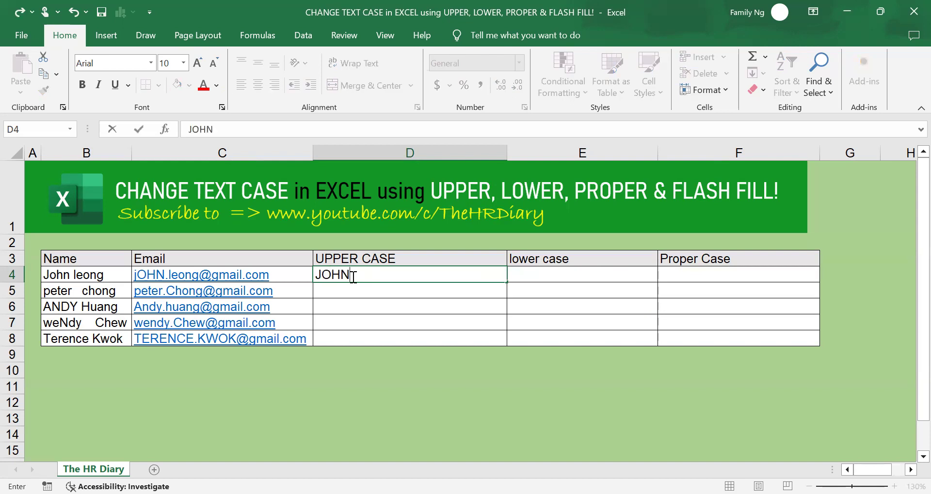
pyautogui.write('LEONG')
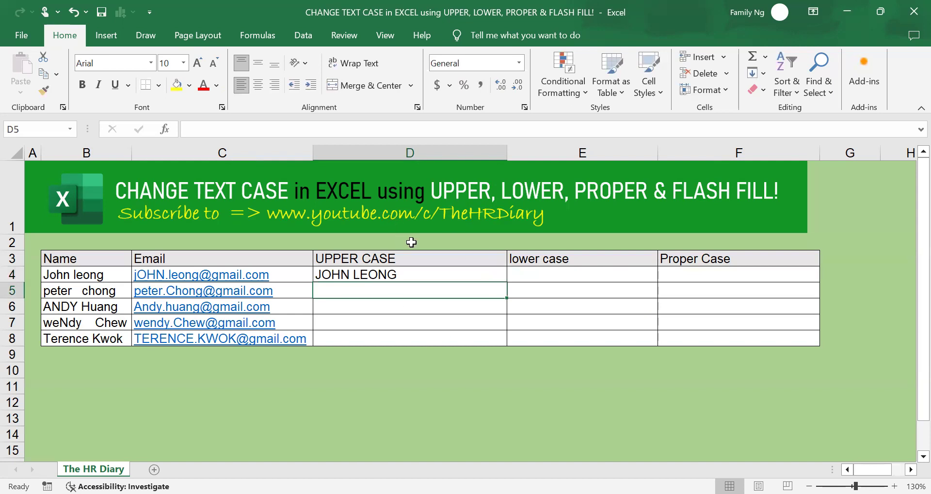
pyautogui.moveTo(442, 276)
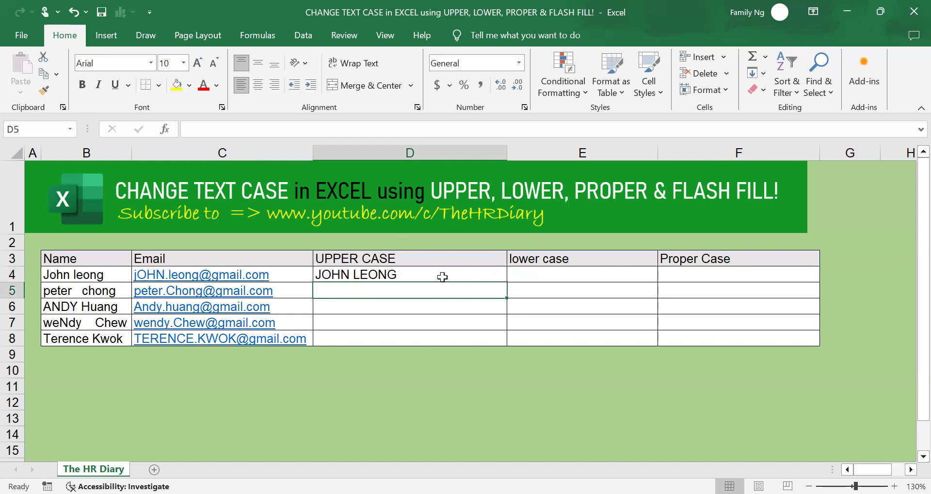
pyautogui.click(409, 274)
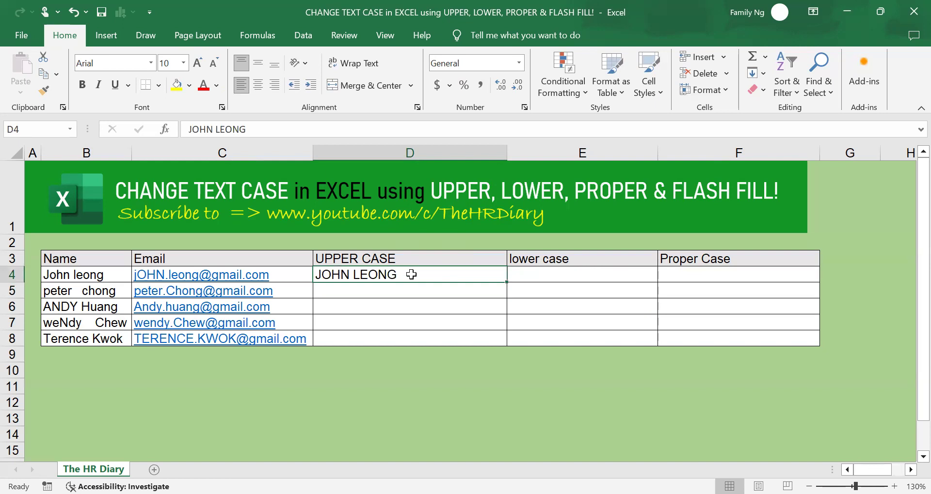
pyautogui.moveTo(410, 274); pyautogui.dragTo(410, 338)
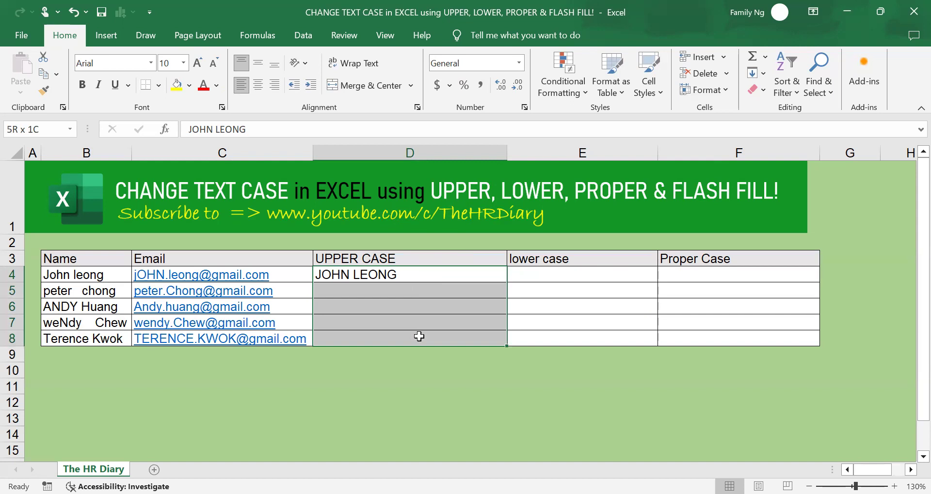
pyautogui.press('ctrl+e')
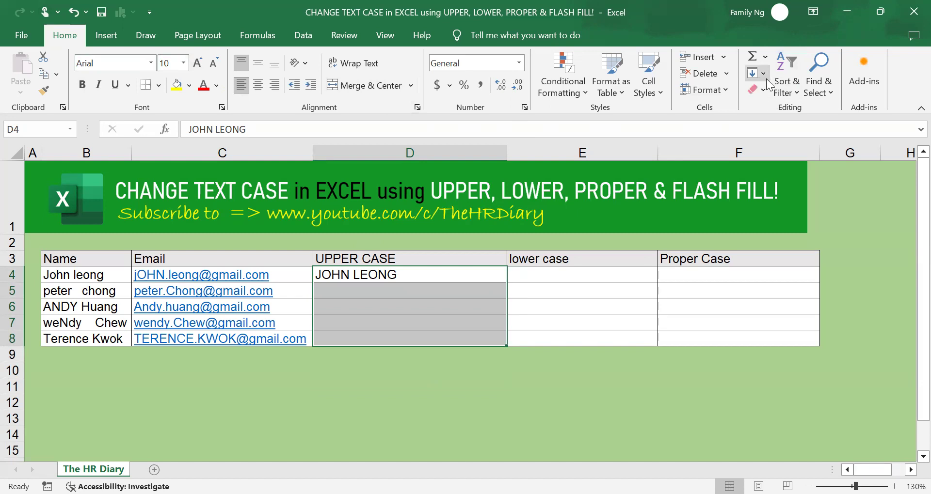
pyautogui.click(753, 73)
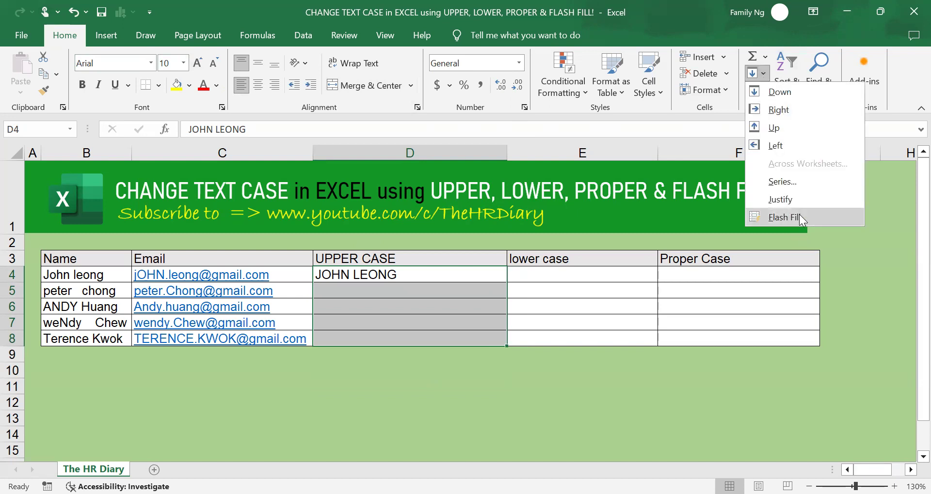
pyautogui.click(784, 217)
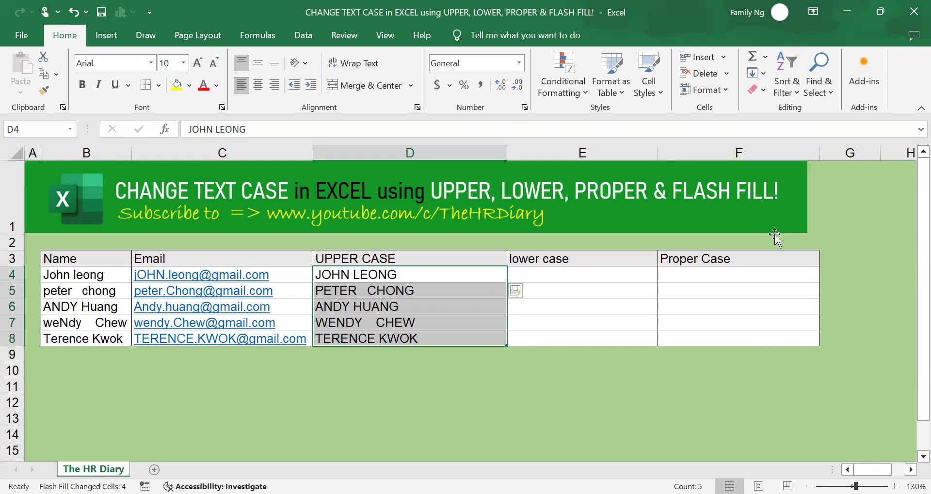
pyautogui.click(409, 322)
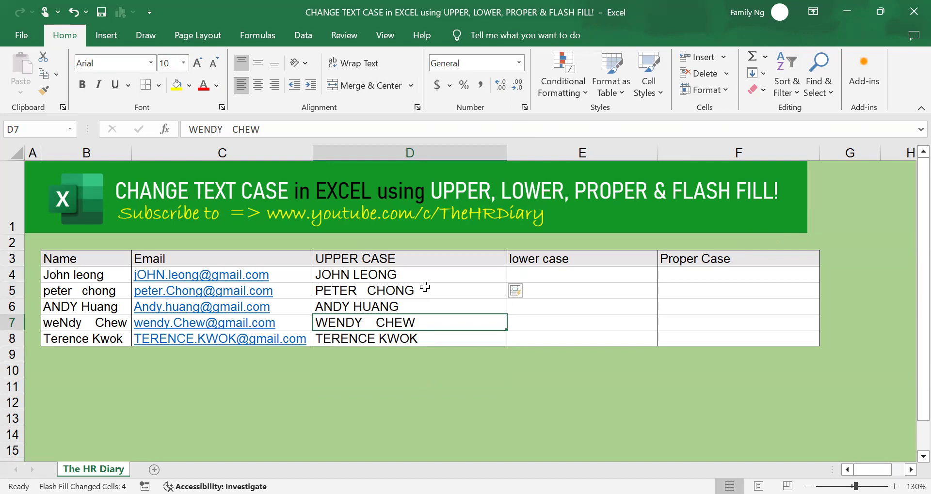
pyautogui.moveTo(409, 290); pyautogui.dragTo(409, 339)
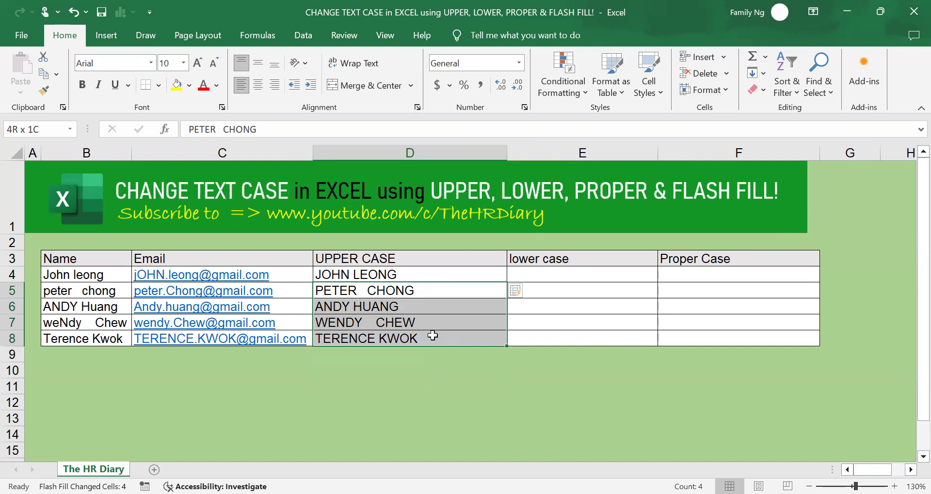
pyautogui.moveTo(433, 331)
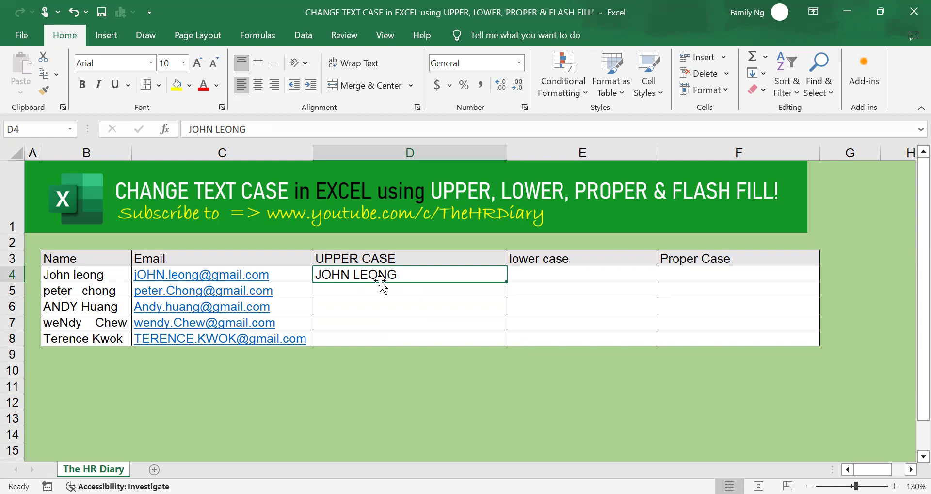
# - Enter 'PETER CHONG' in D5 as a second uppercase example
pyautogui.click(86, 291)
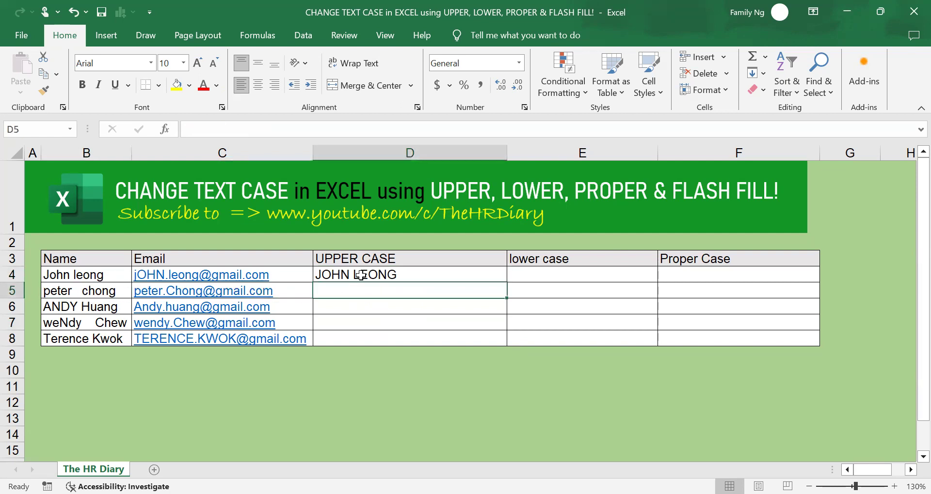
pyautogui.write('PETER CHO')
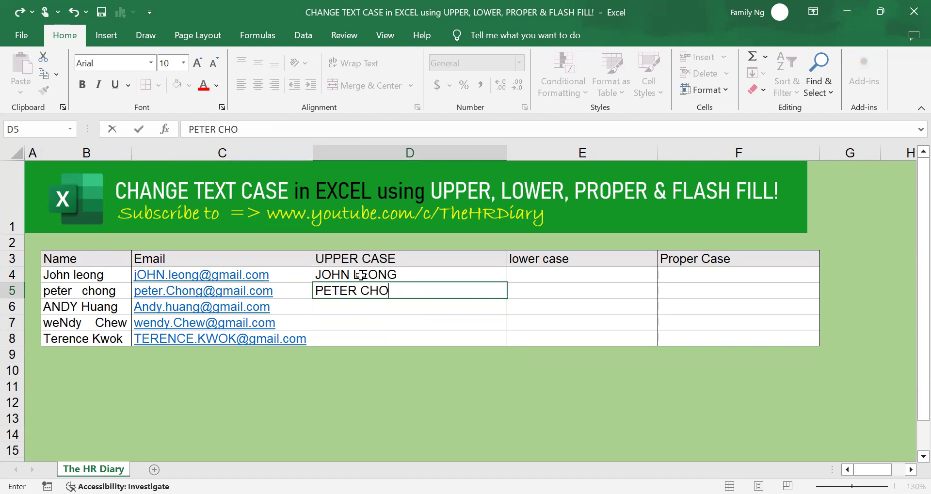
pyautogui.press('enter')
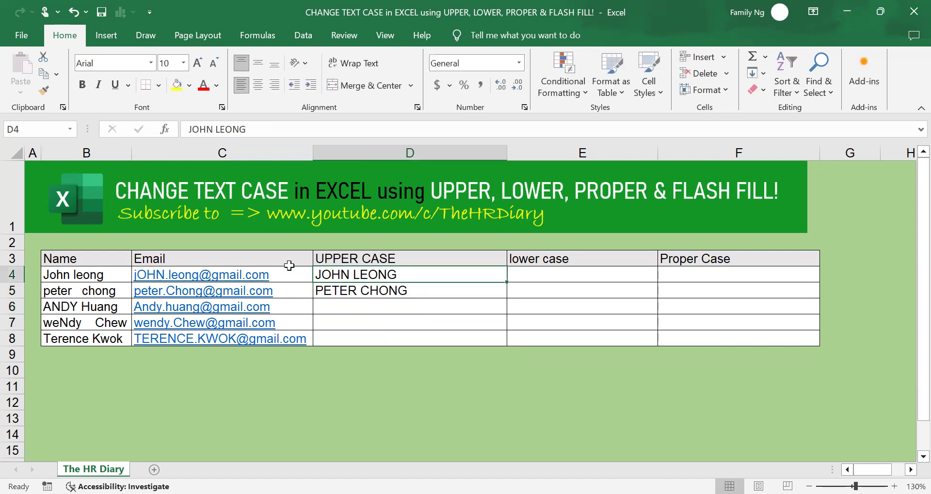
pyautogui.moveTo(383, 291)
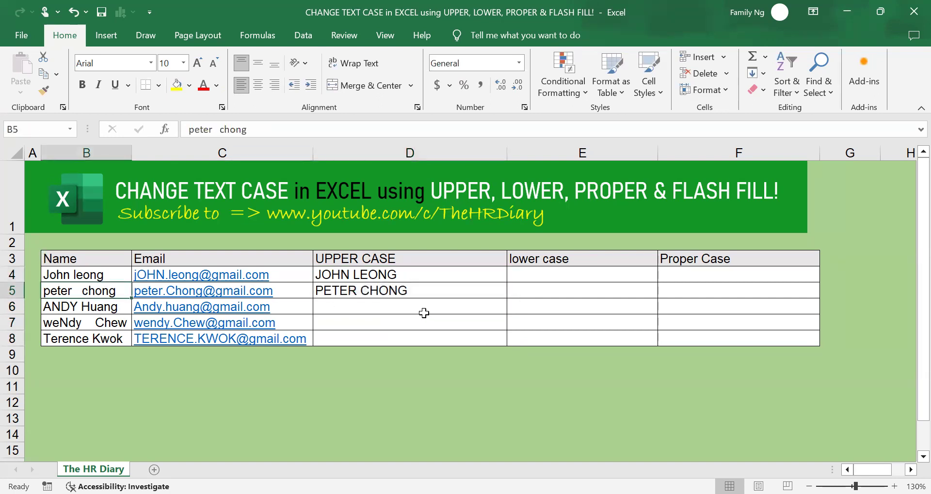
pyautogui.moveTo(406, 281)
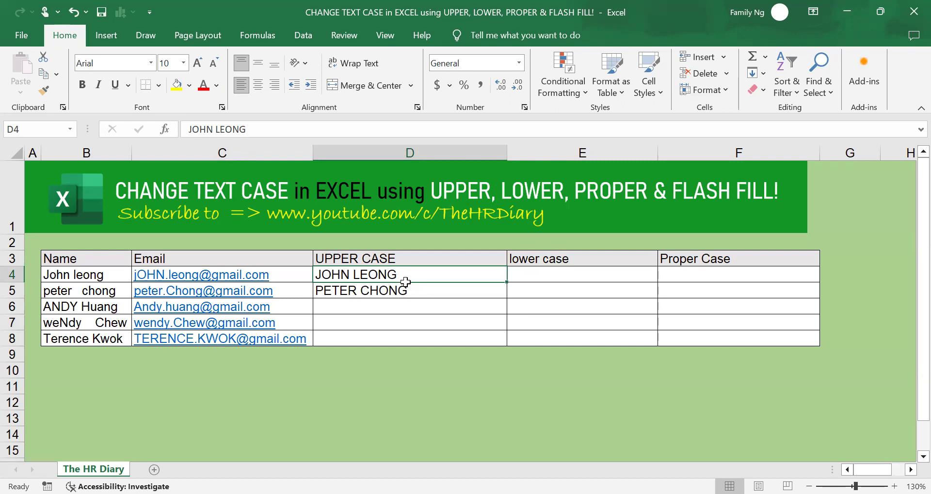
pyautogui.moveTo(381, 299)
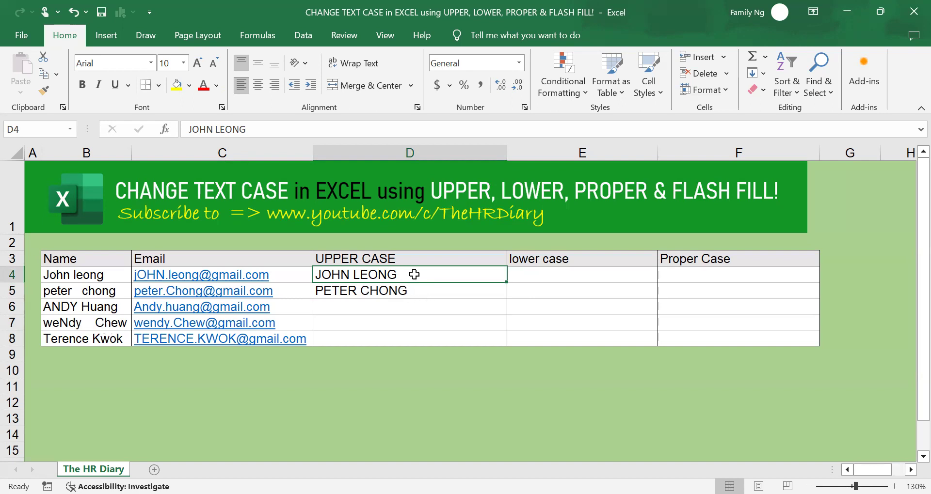
pyautogui.moveTo(410, 274); pyautogui.dragTo(409, 339)
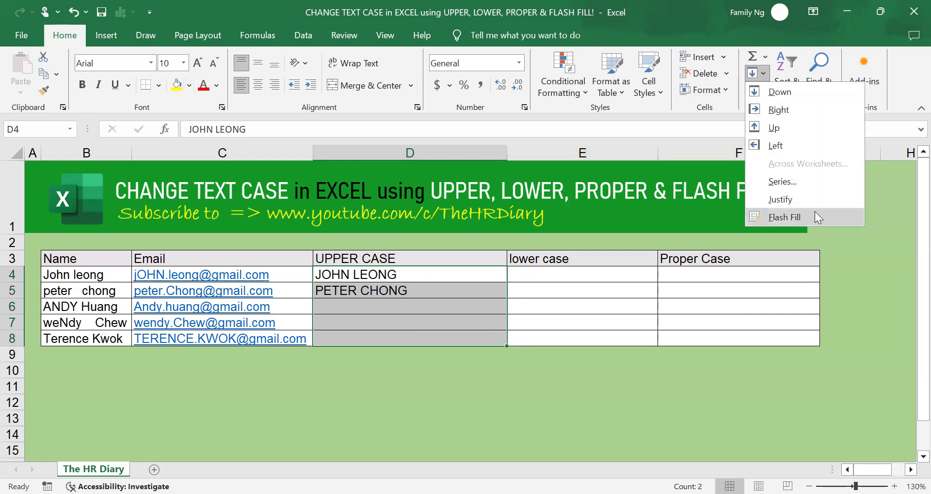
pyautogui.click(784, 217)
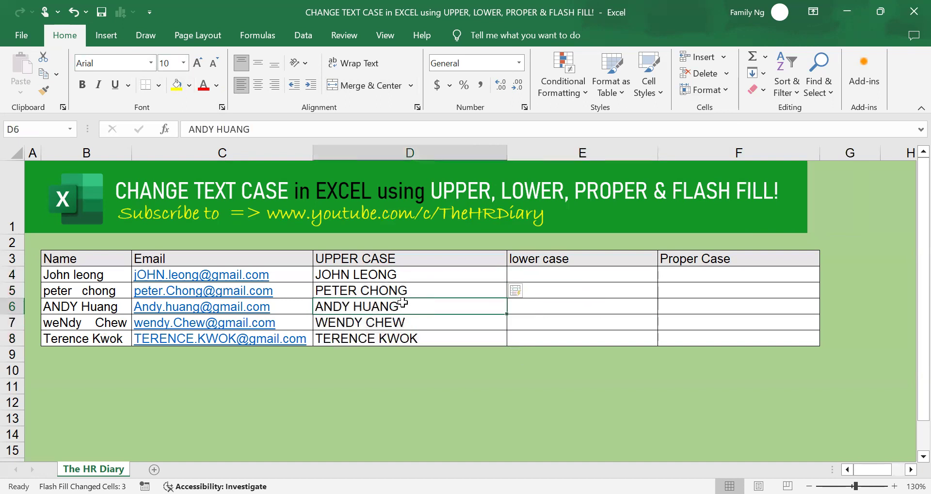
pyautogui.moveTo(408, 330)
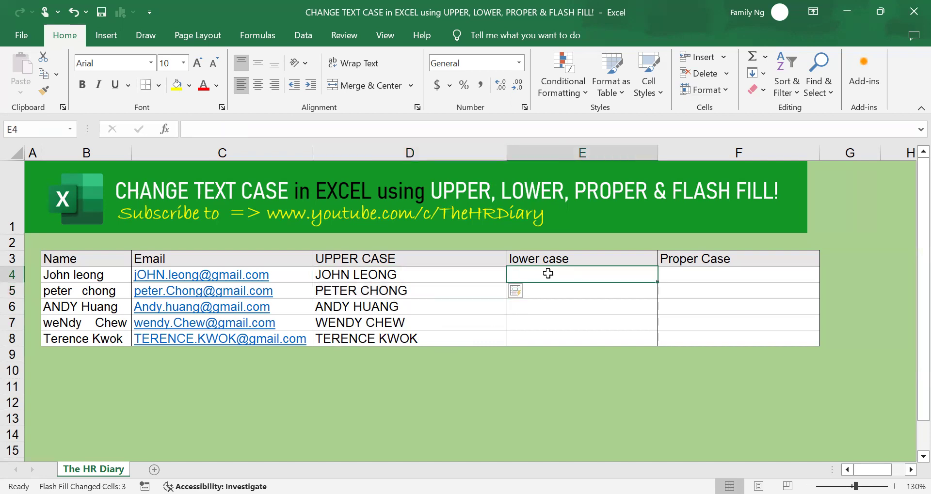
pyautogui.write('john')
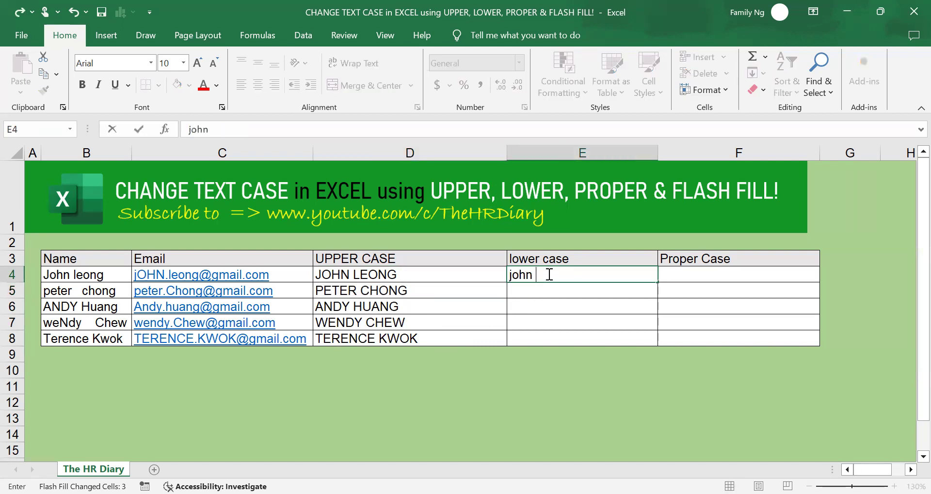
pyautogui.press('enter')
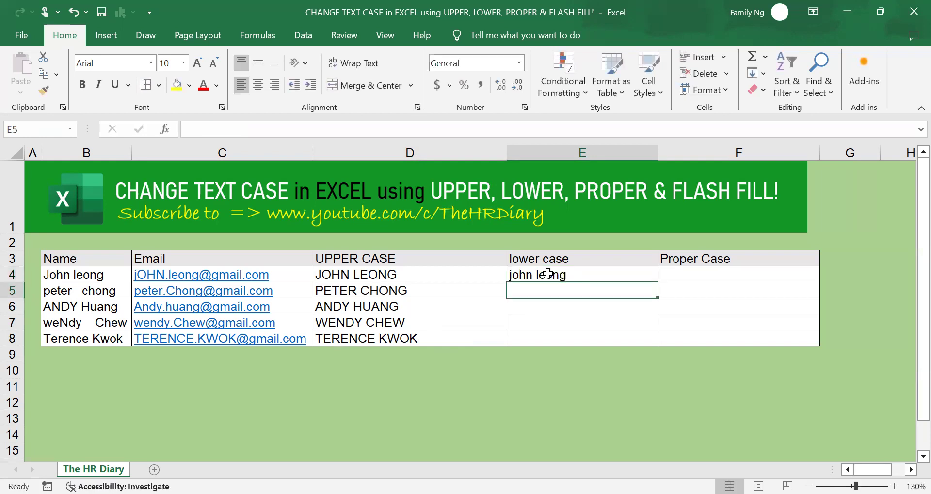
pyautogui.write('peter chong')
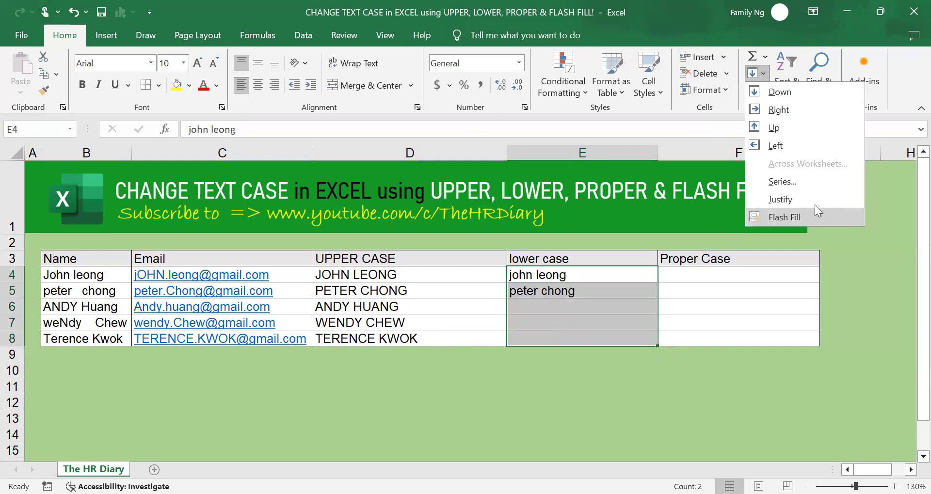
pyautogui.click(783, 217)
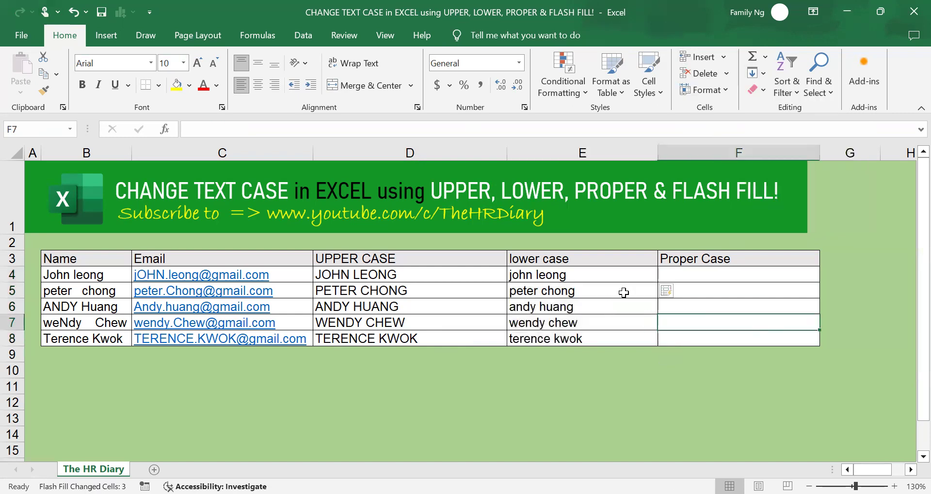
pyautogui.click(737, 274)
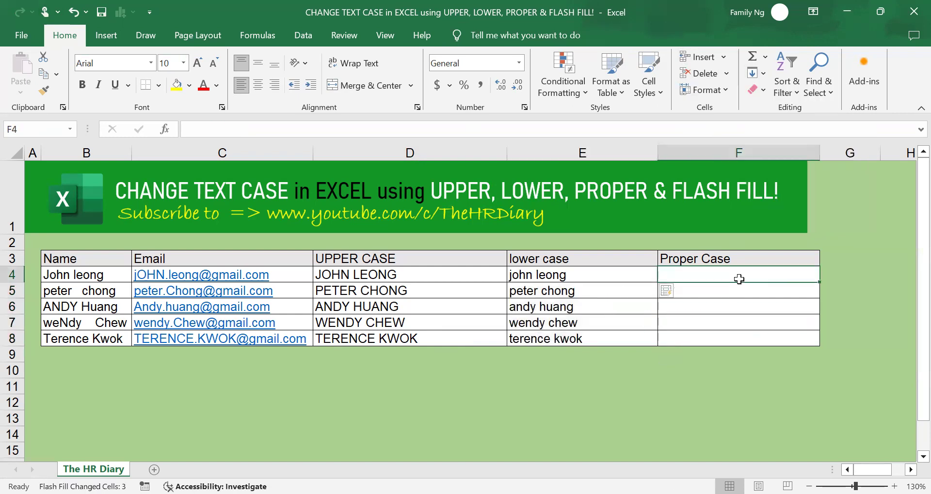
# - Type the 'John Leong' example and select F4:F8 for Proper Case filling
pyautogui.write('John Leong')
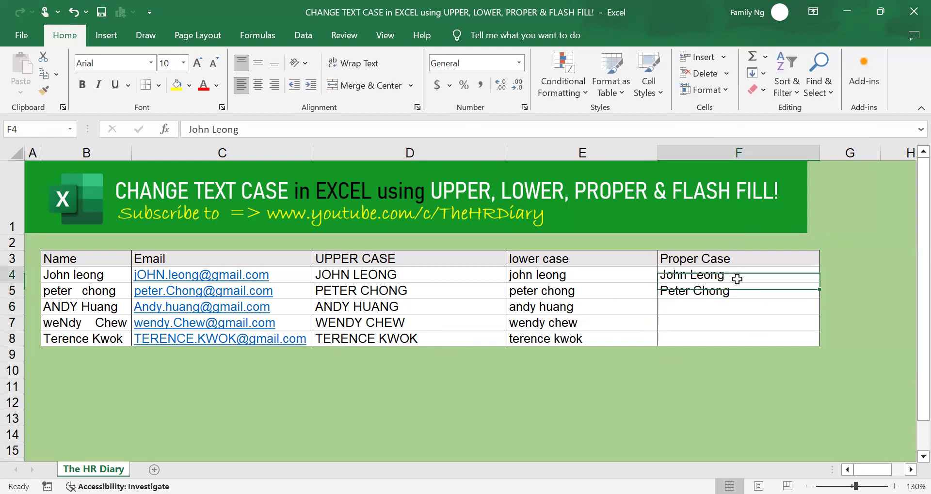
pyautogui.moveTo(738, 274); pyautogui.dragTo(737, 338)
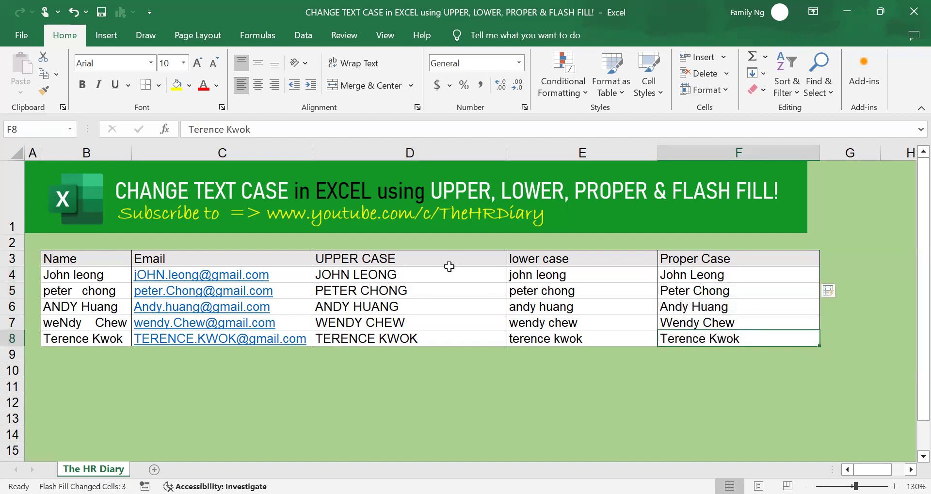
pyautogui.moveTo(544, 391)
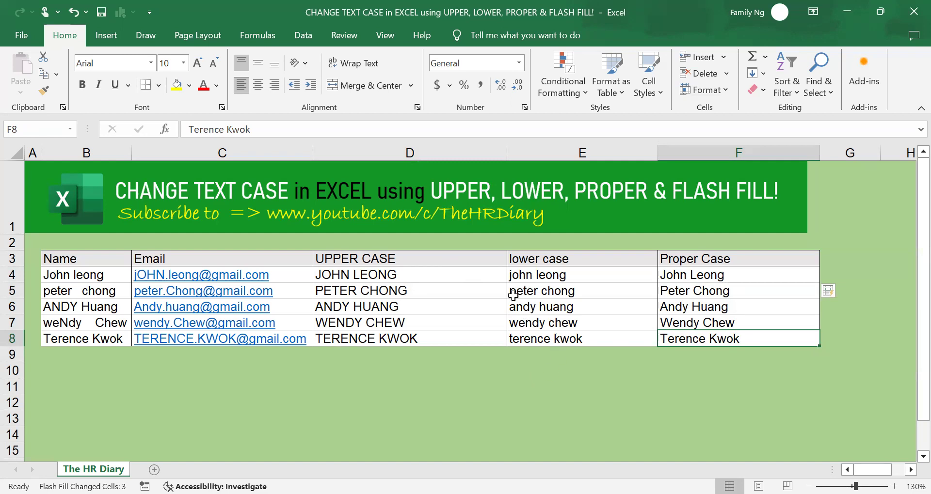
pyautogui.moveTo(610, 219)
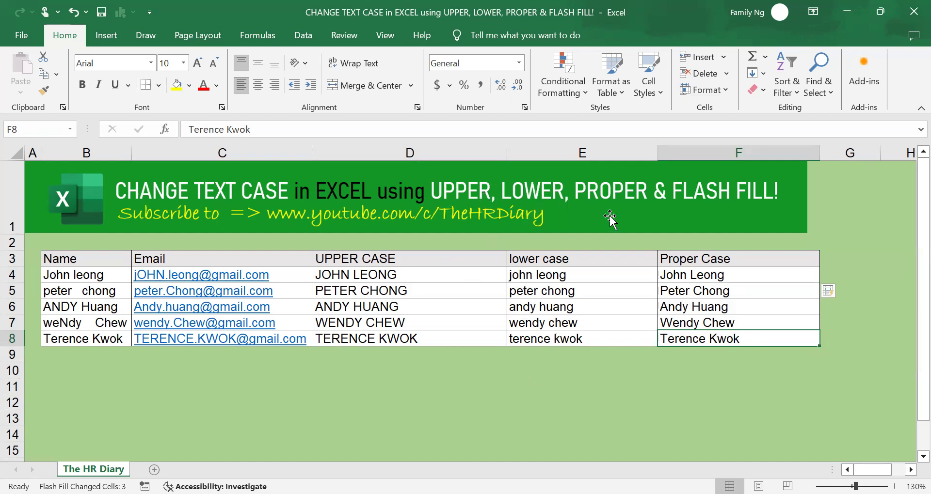
pyautogui.moveTo(695, 234)
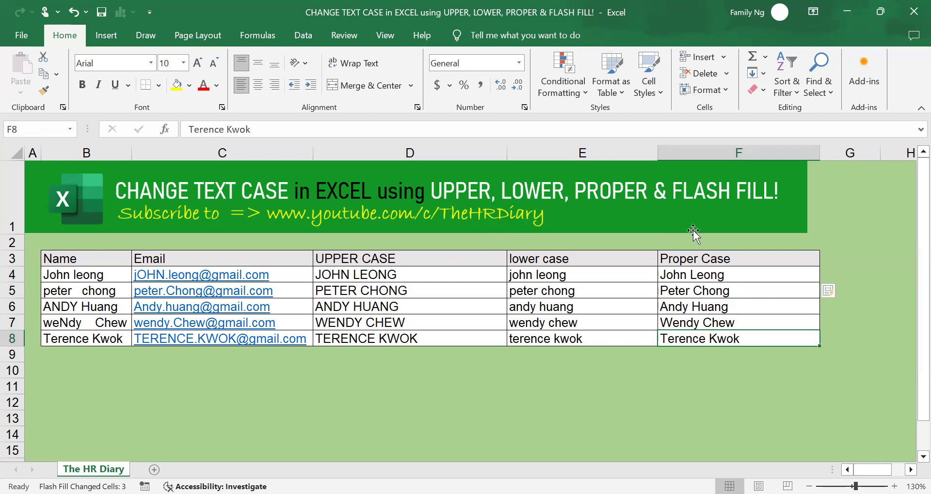
pyautogui.moveTo(681, 378)
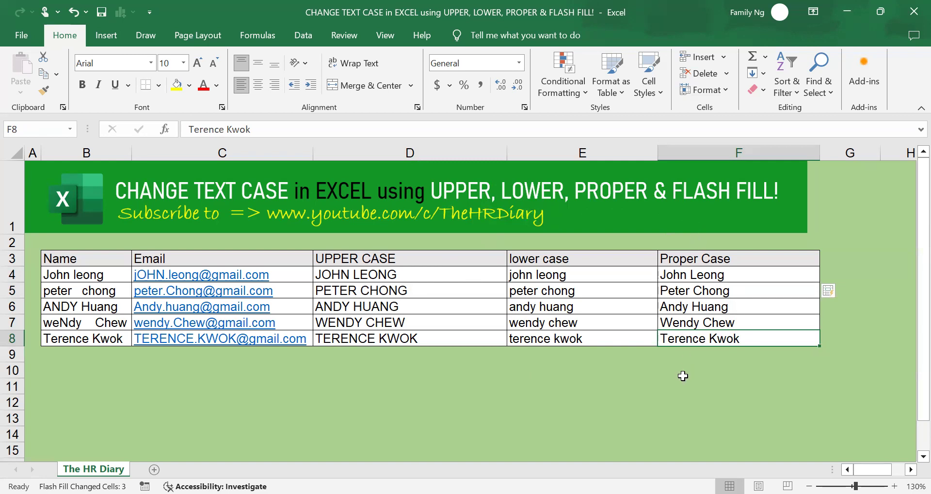
pyautogui.moveTo(811, 438)
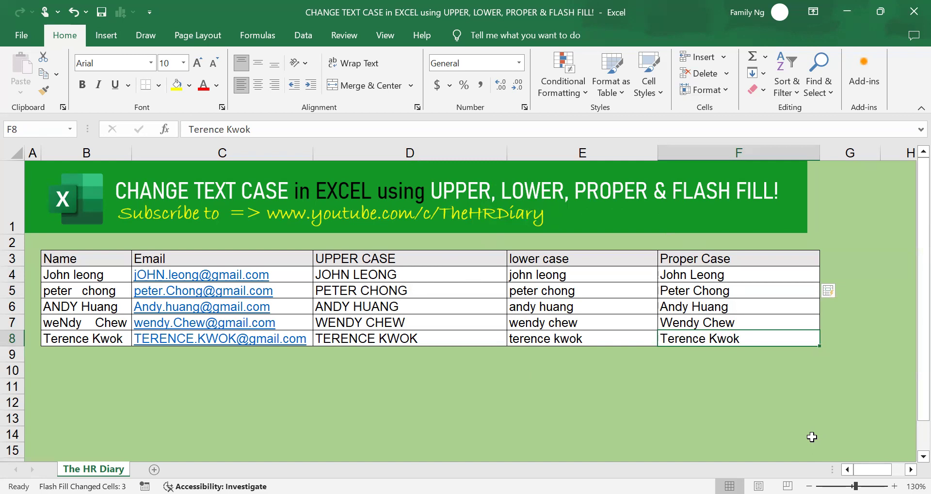